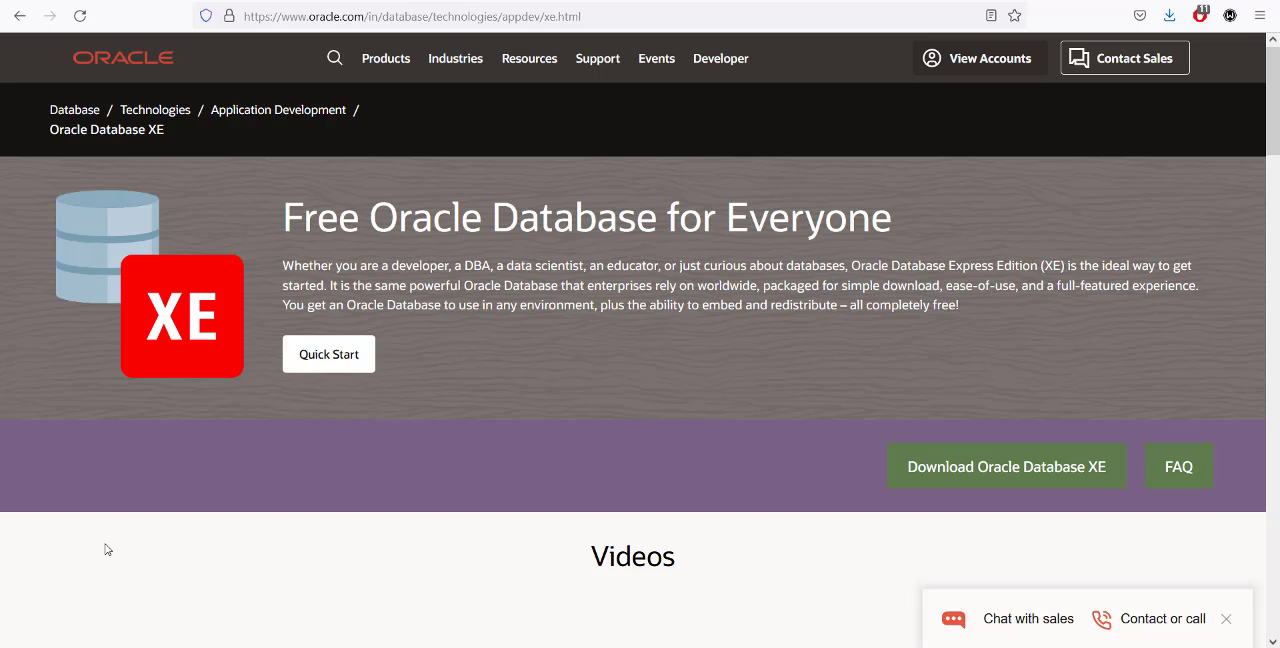
mouse_move(260, 512)
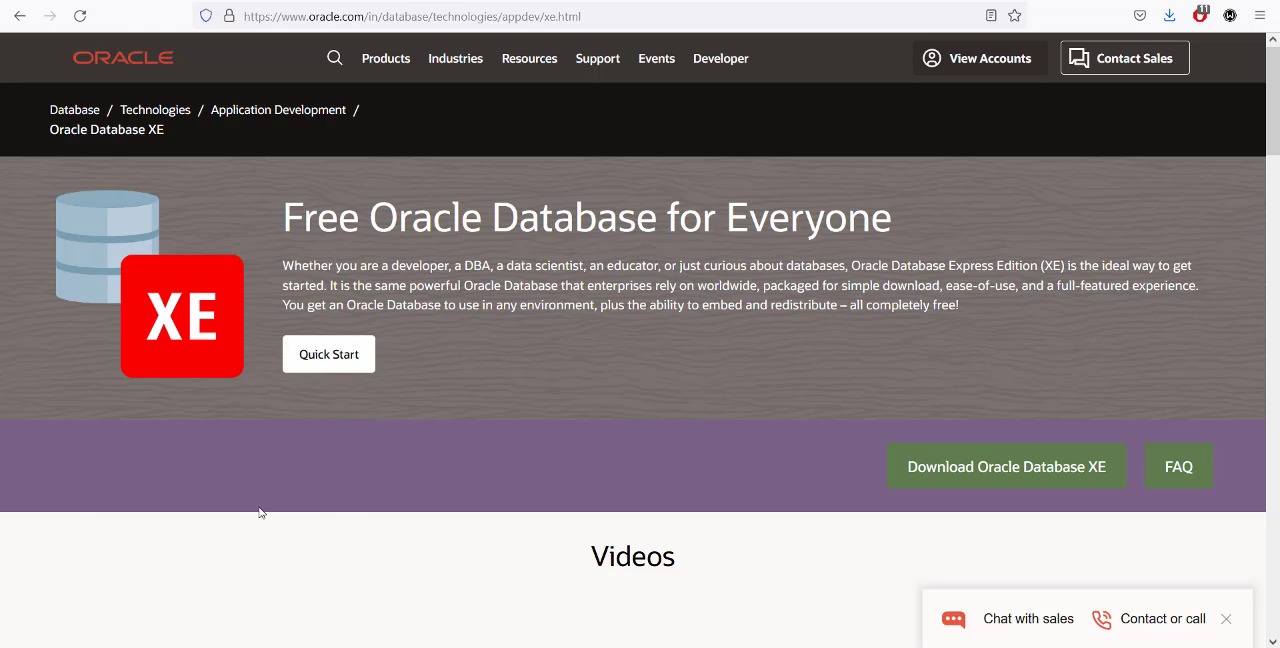
mouse_move(566, 492)
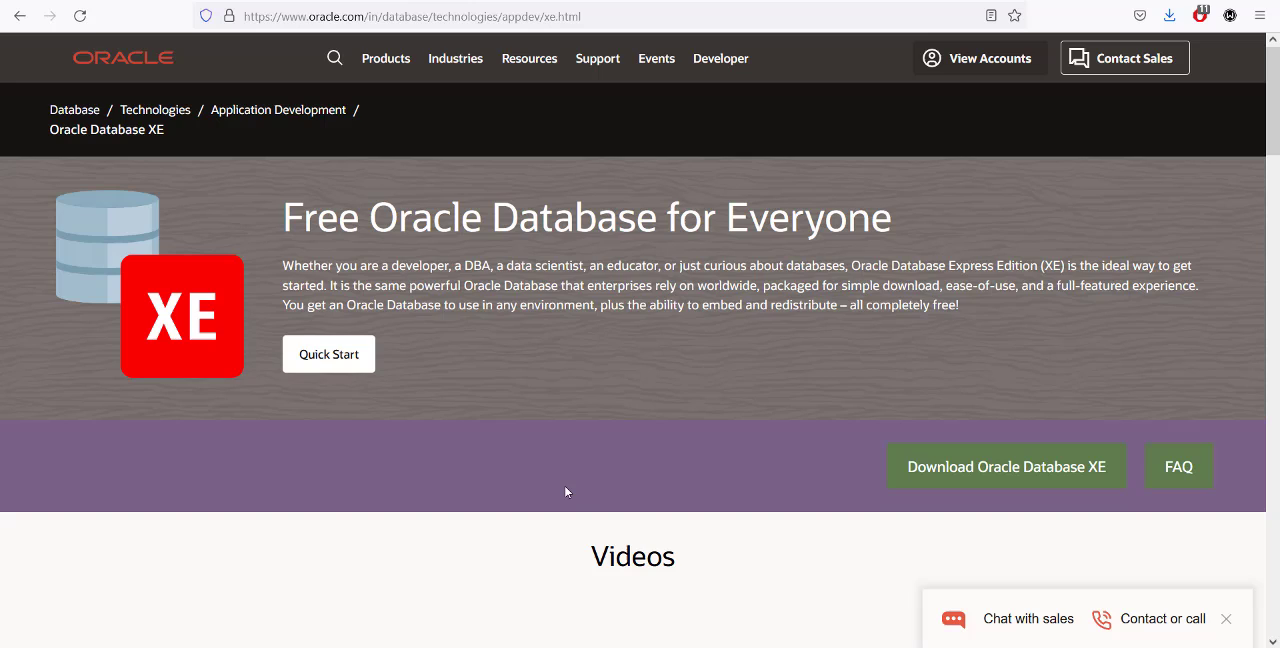
mouse_move(1060, 270)
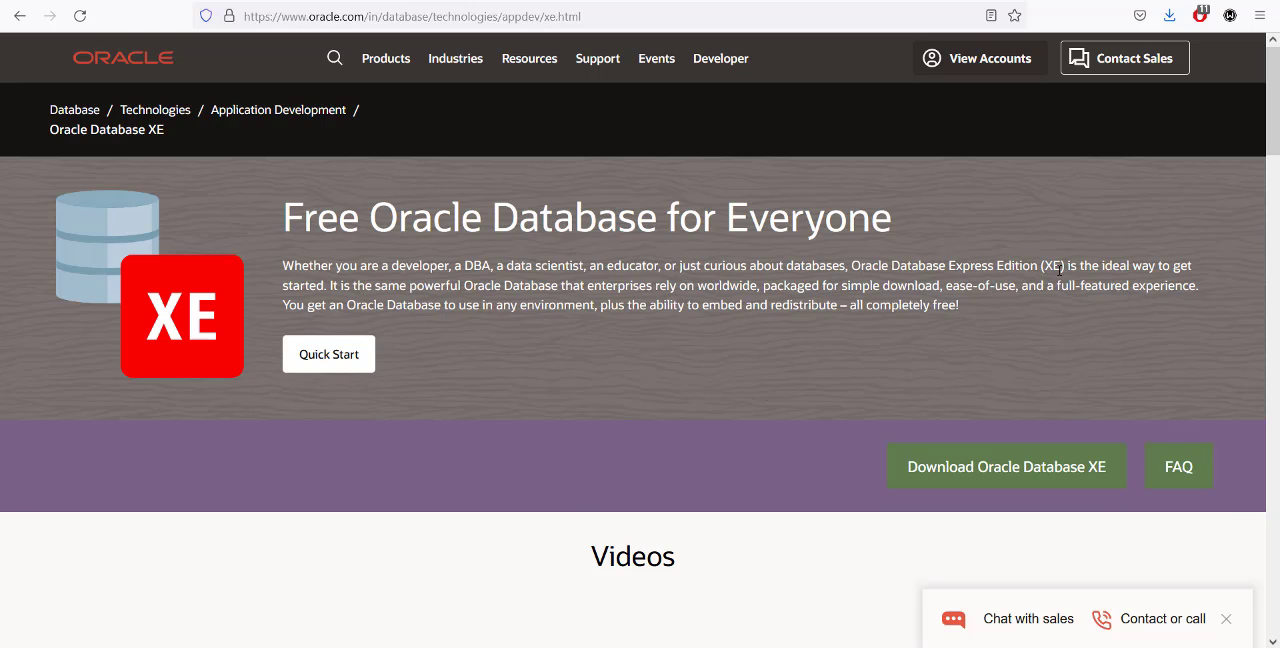
mouse_move(834, 268)
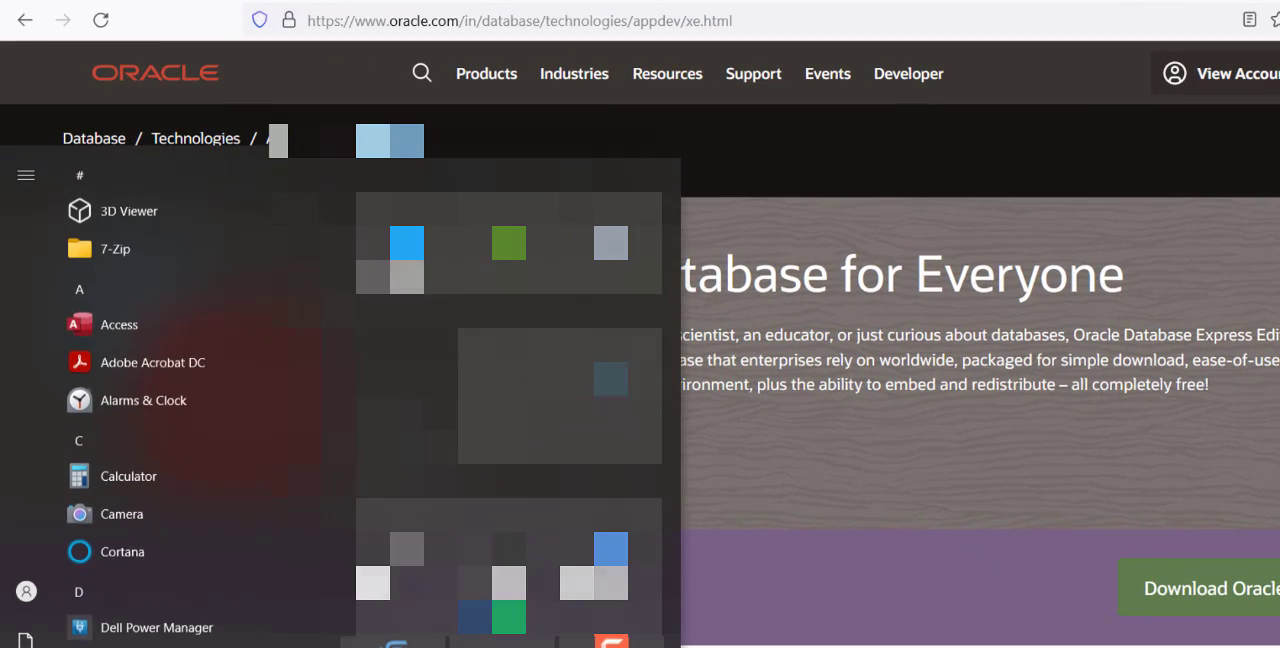
Launch SQL Plus from the Oracle - OraDB21Home1 folder in the Start menu.
scroll("down", 3)
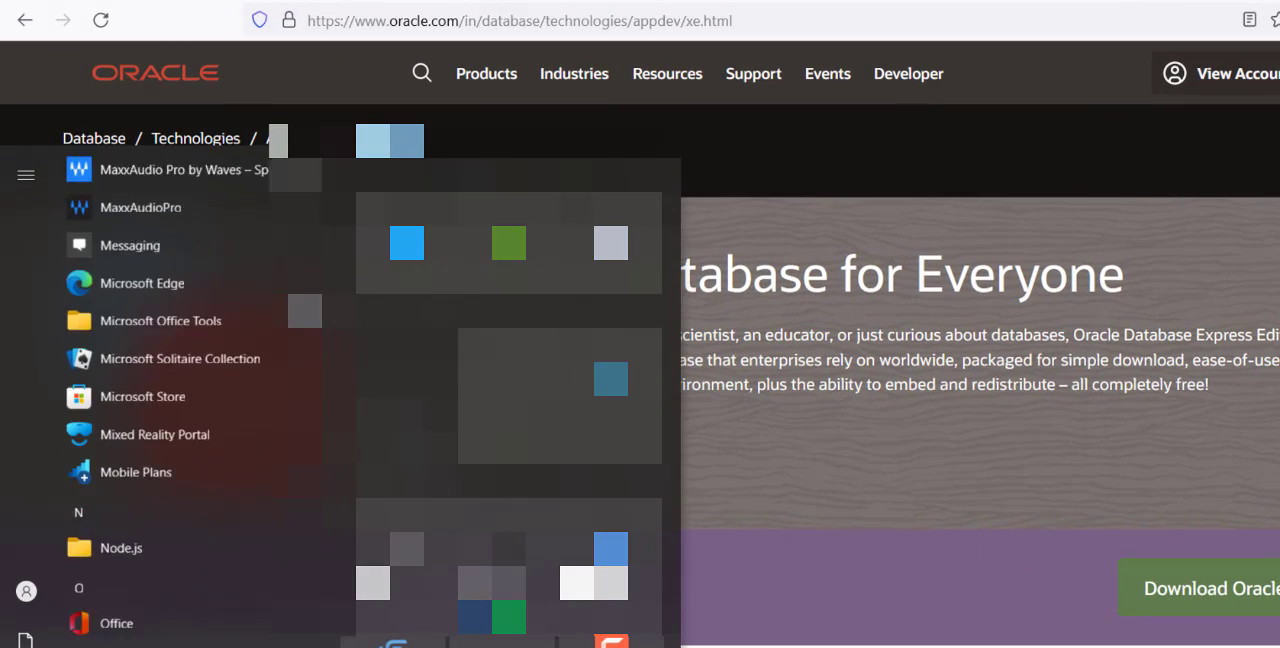
scroll("down", 3)
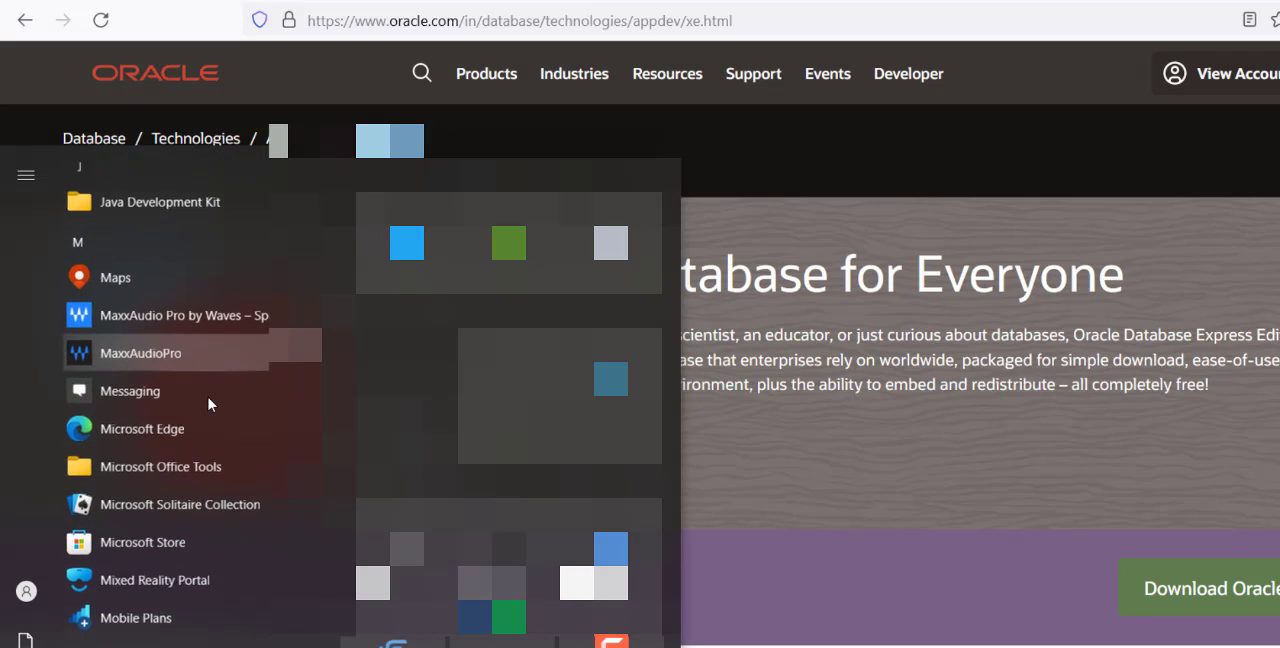
scroll("down", 3)
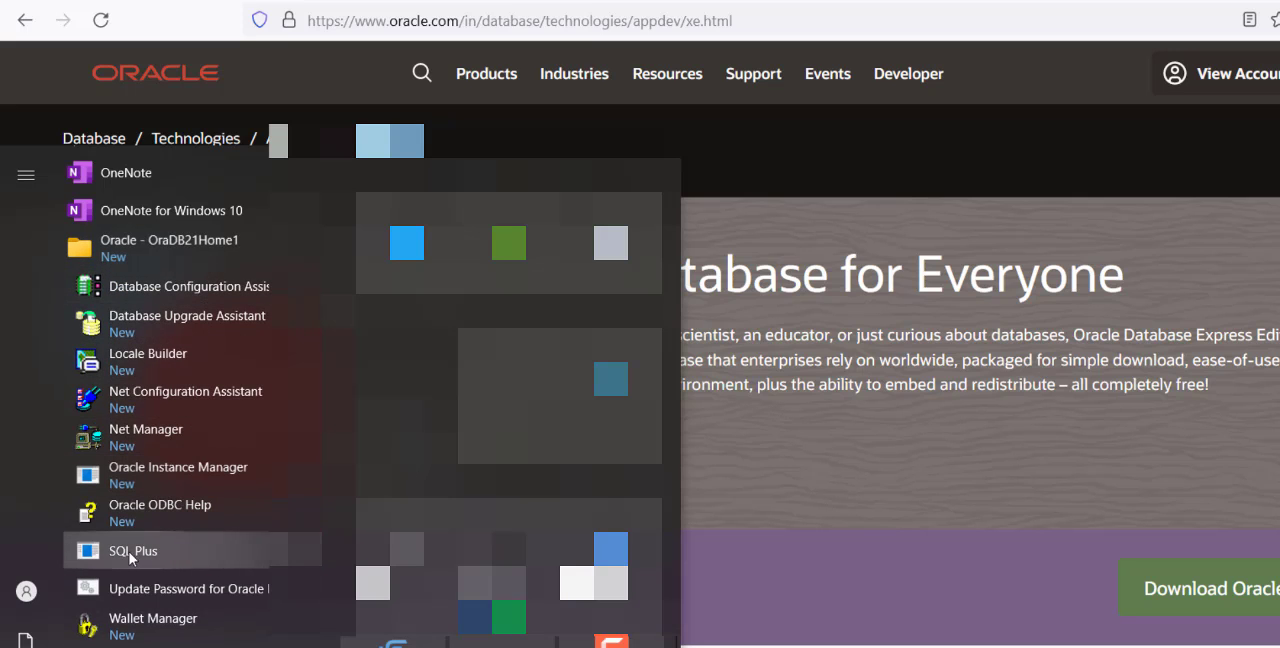
left_click(132, 550)
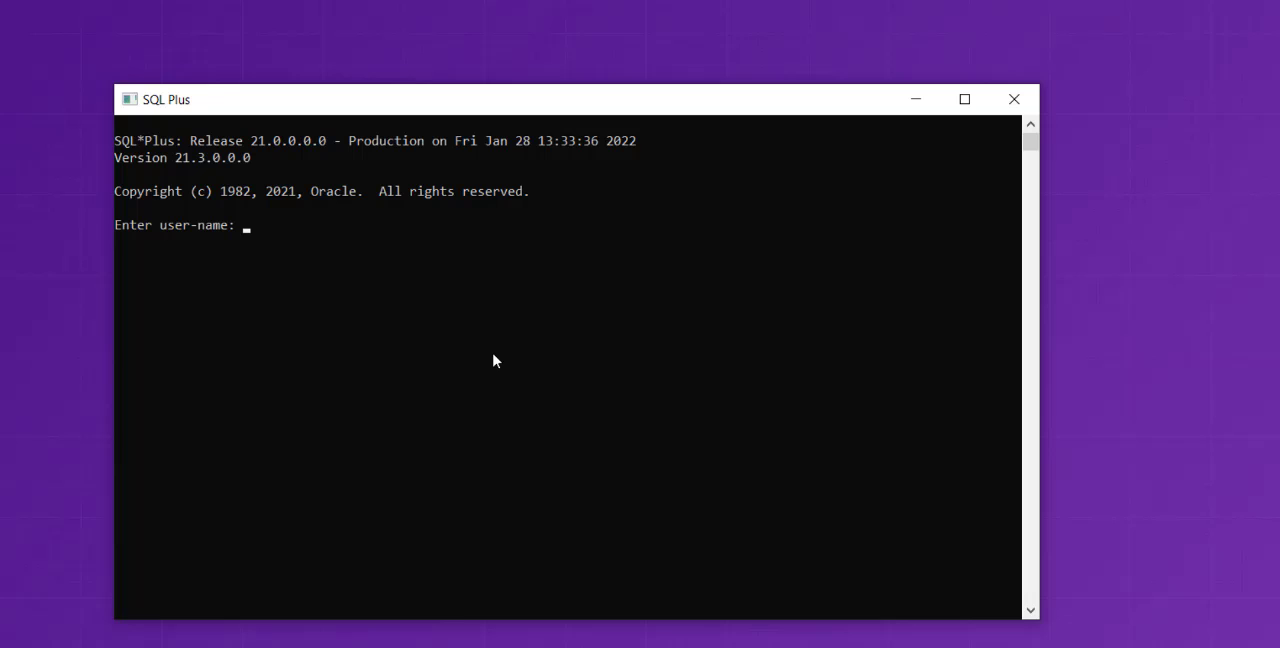
mouse_move(224, 250)
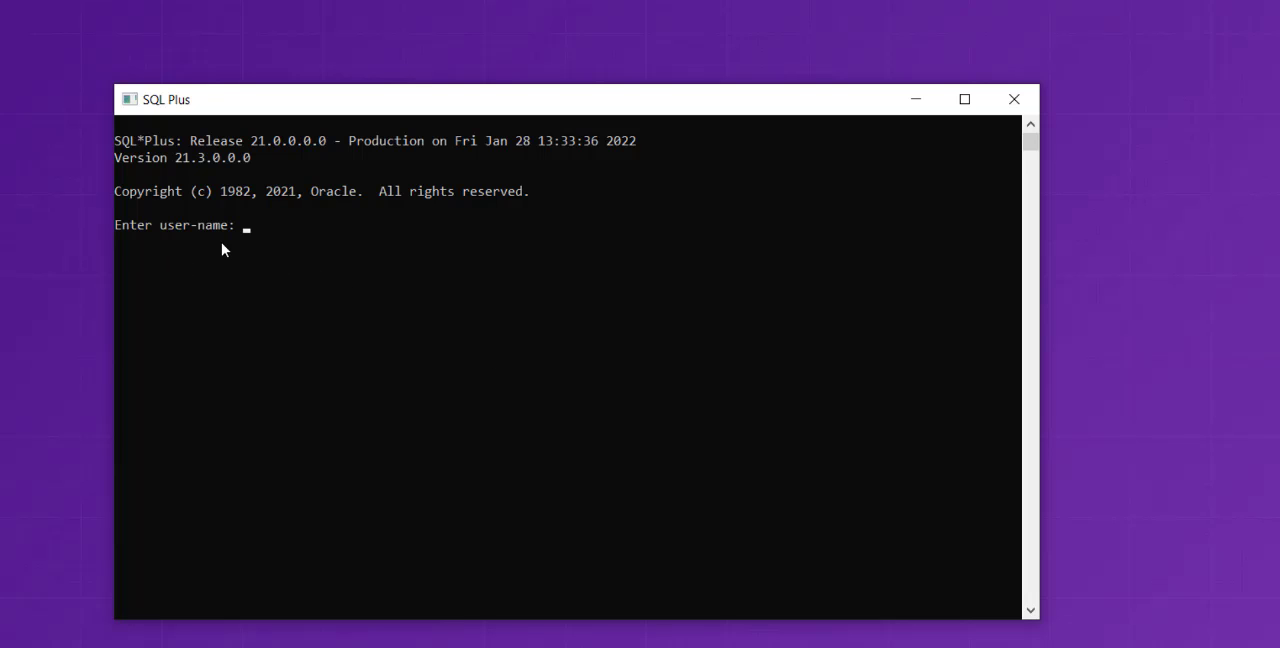
Connect with '/ as sysdba' at the user-name prompt, reaching the SQL prompt.
type("'")
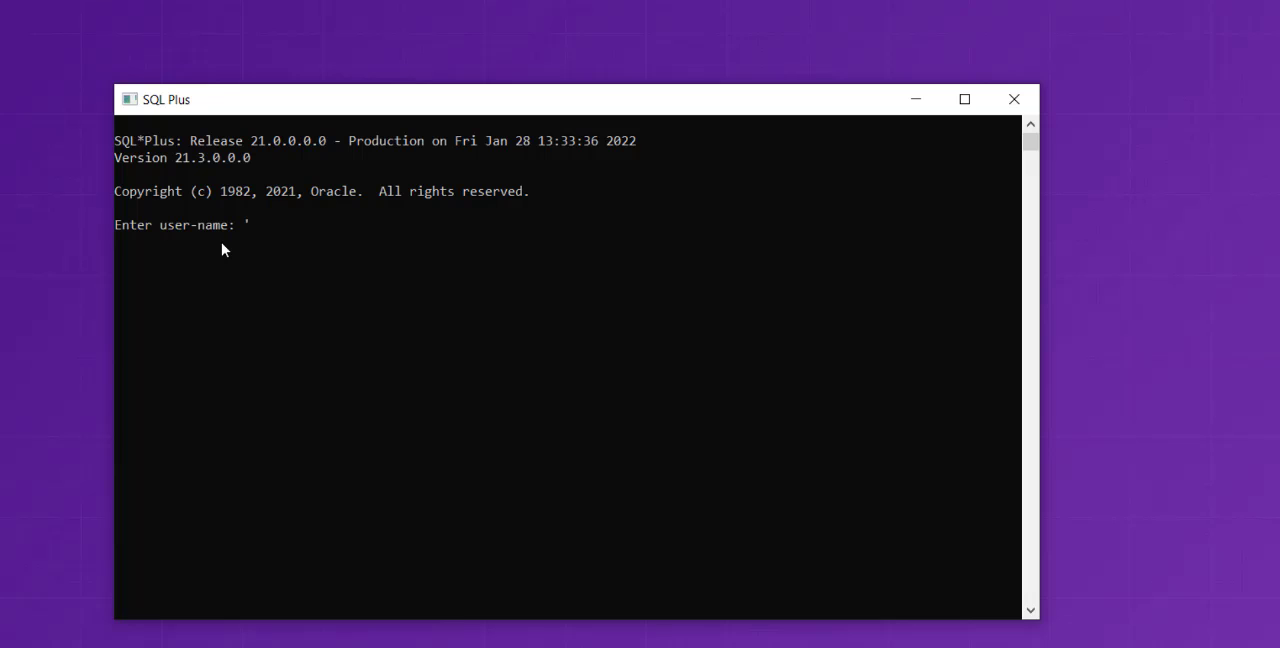
type("/")
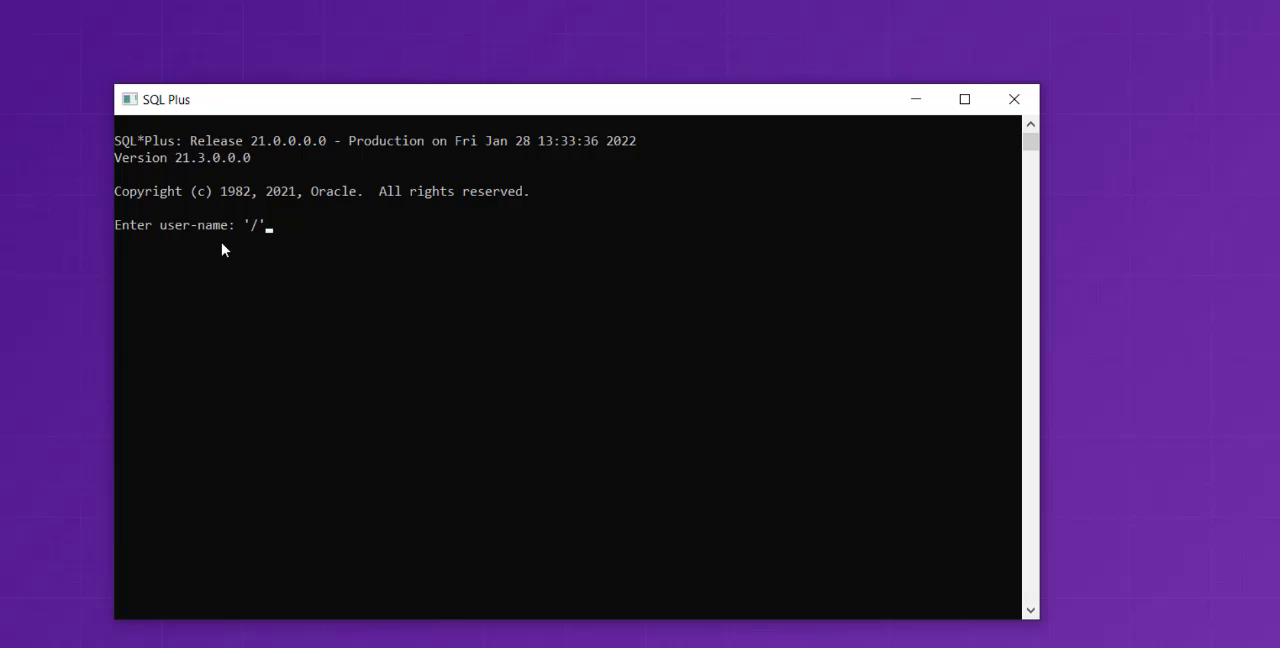
type("as")
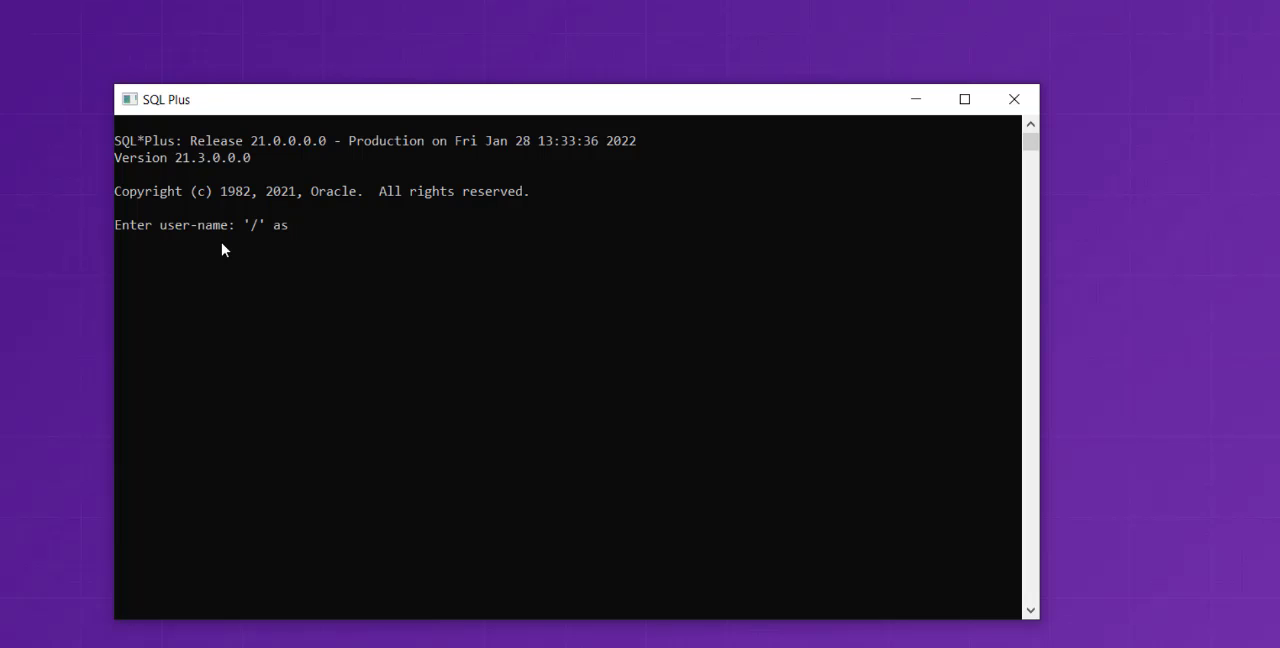
type("sysdba")
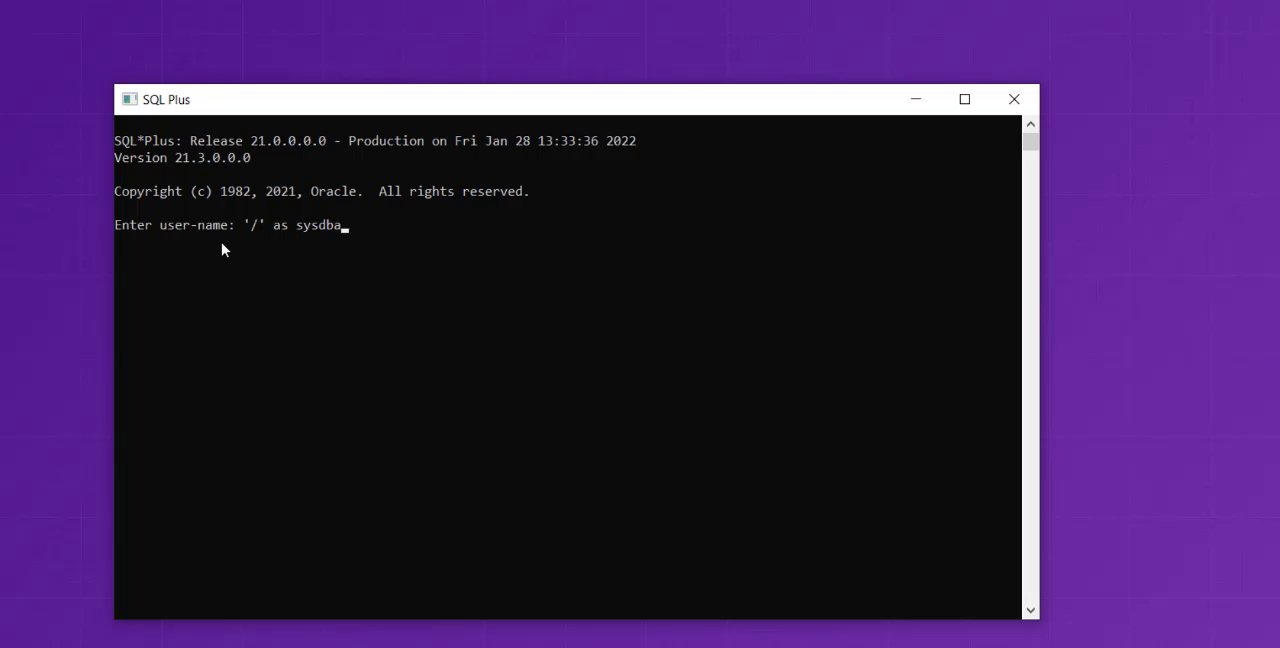
key("Return")
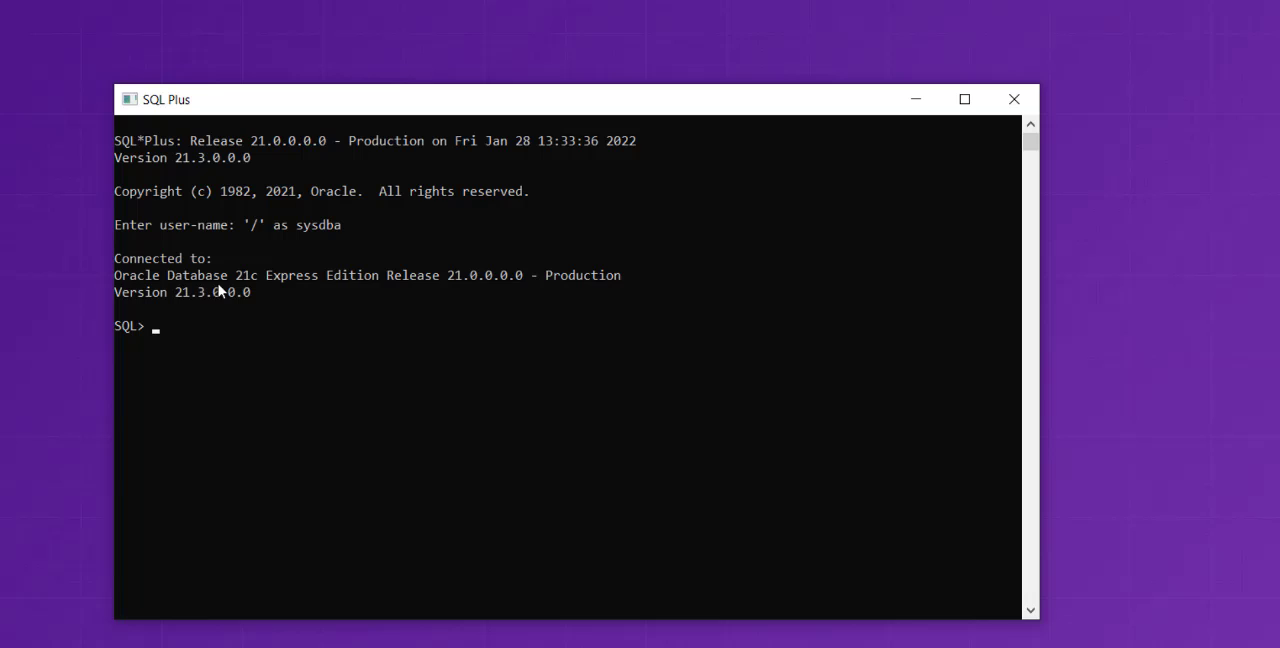
mouse_move(244, 332)
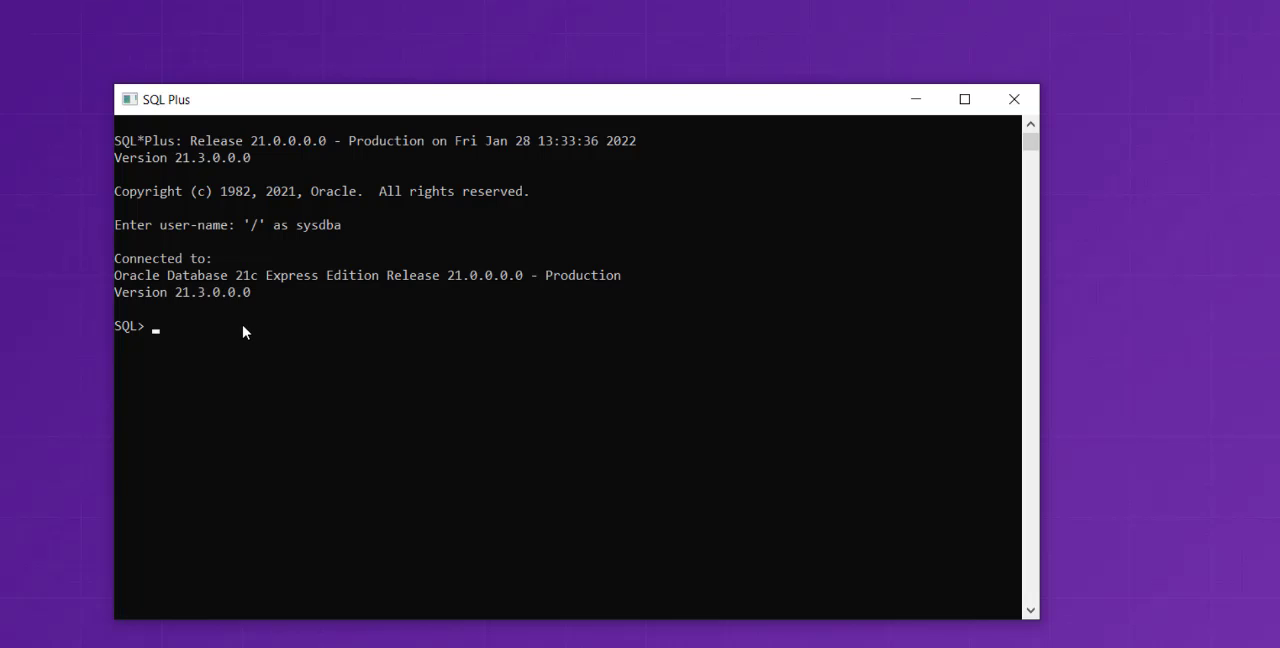
type("create t")
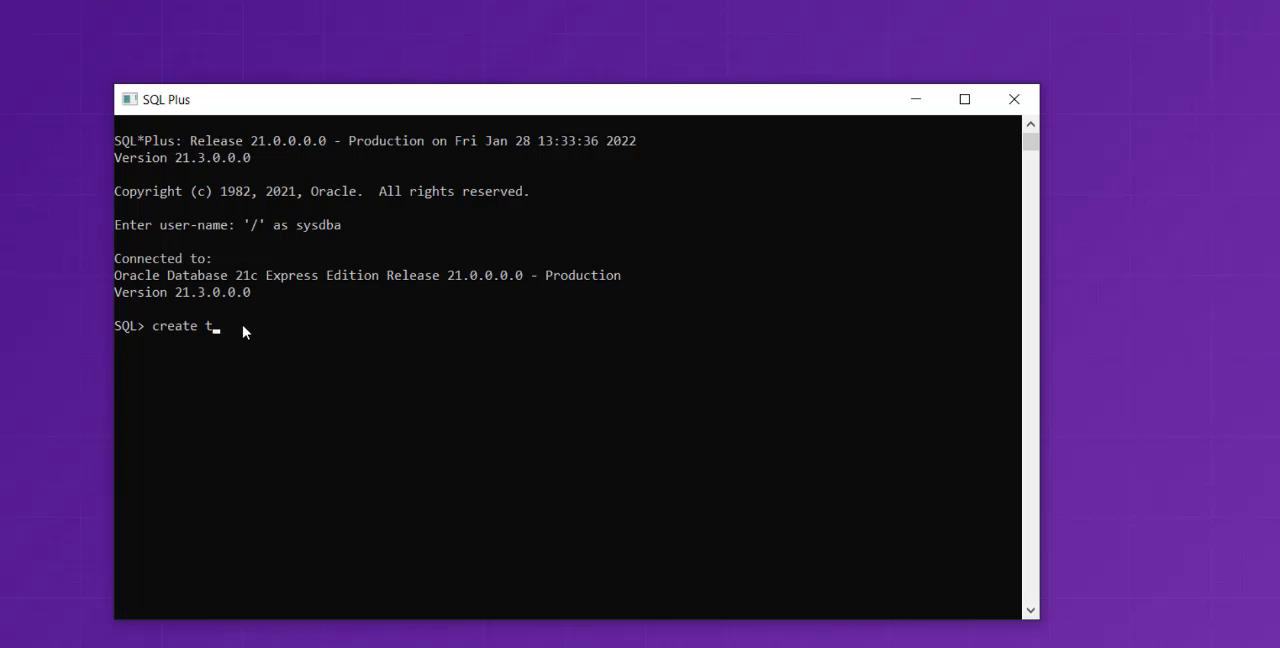
type("user")
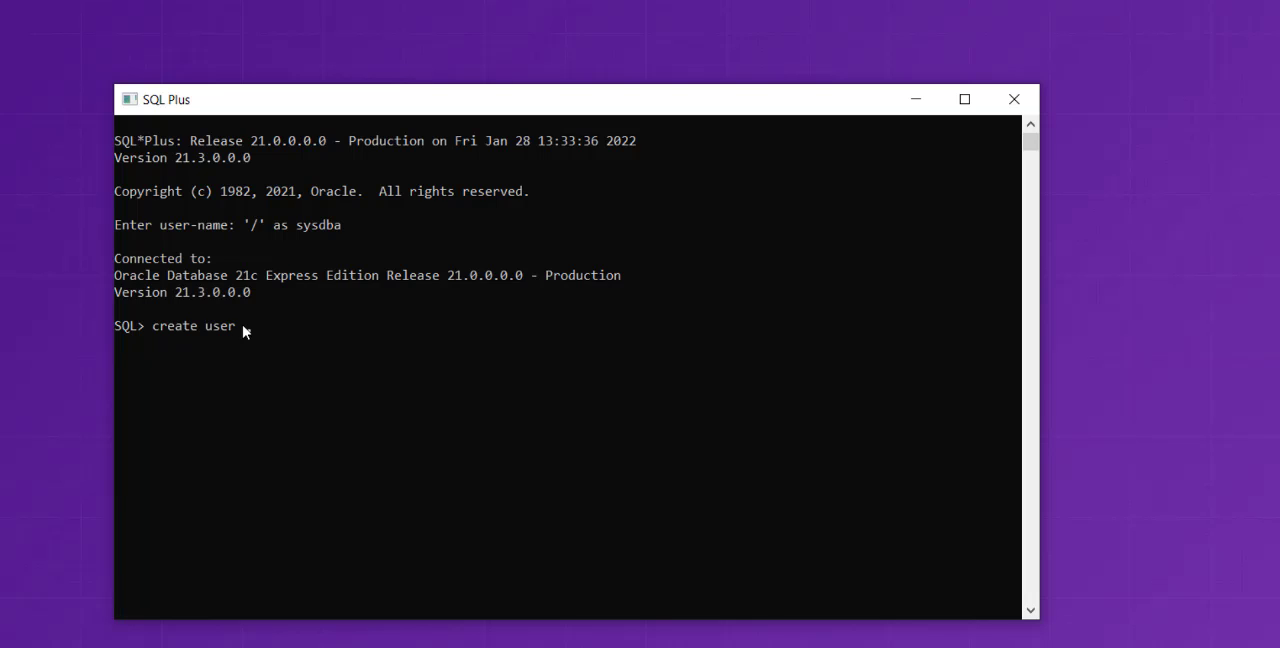
type("c")
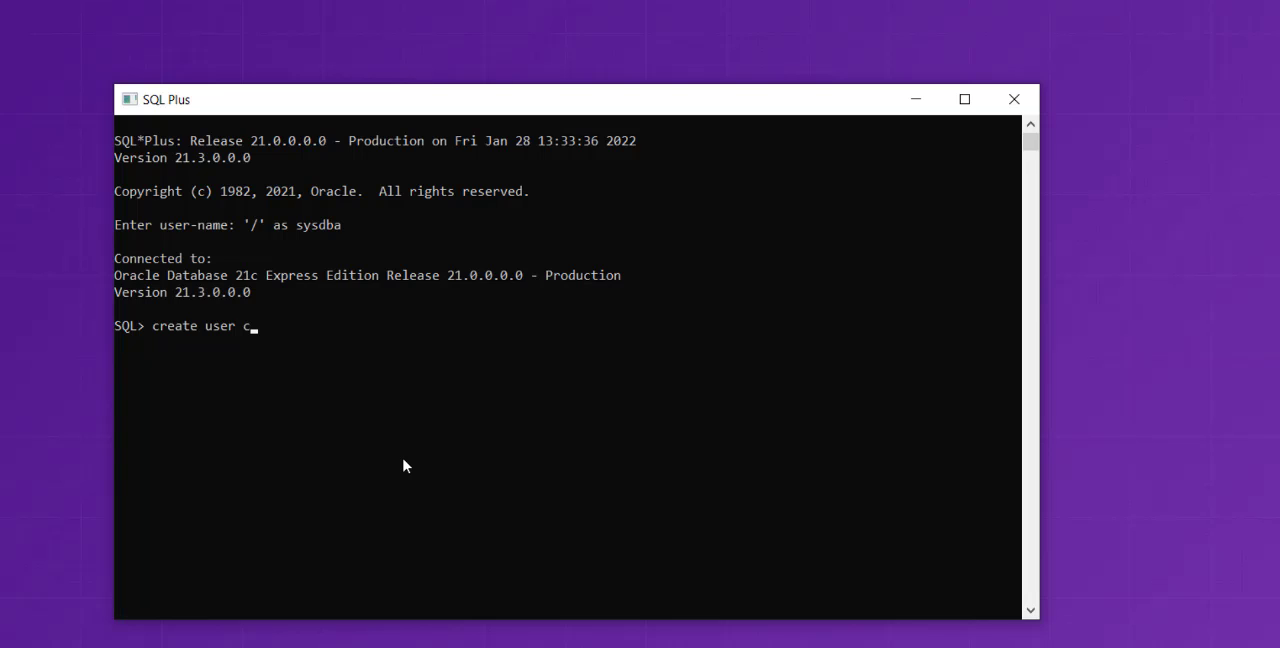
type("##")
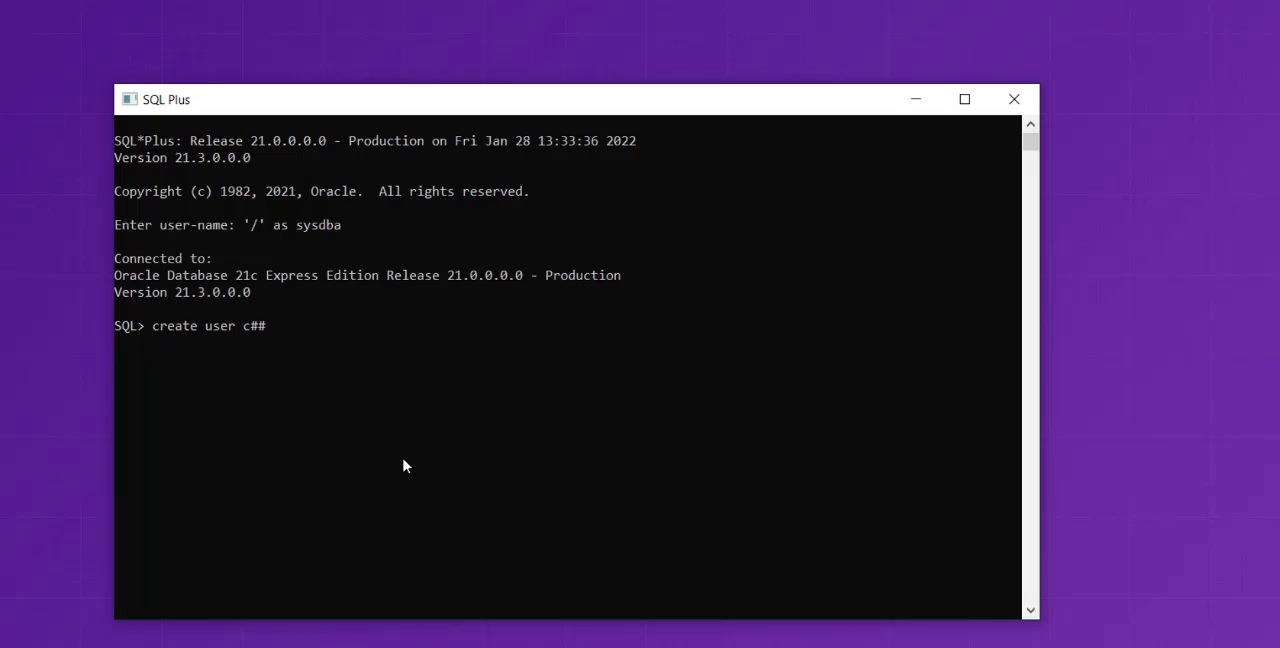
type("denami i")
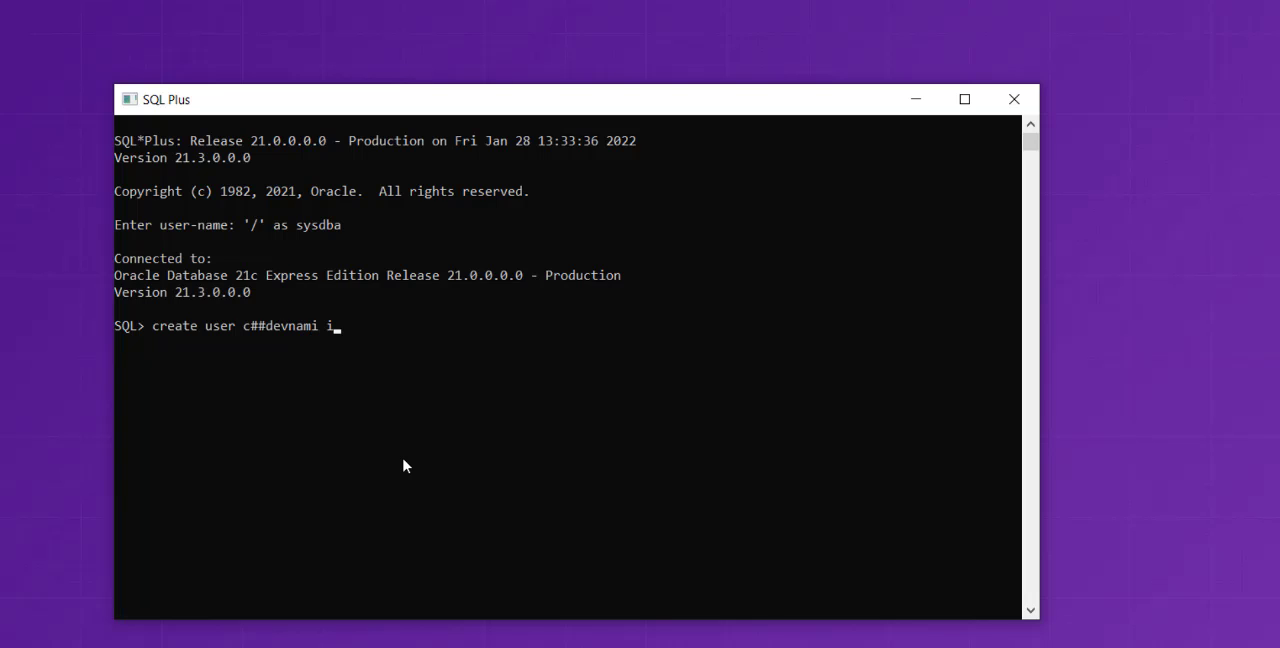
type("dentified by")
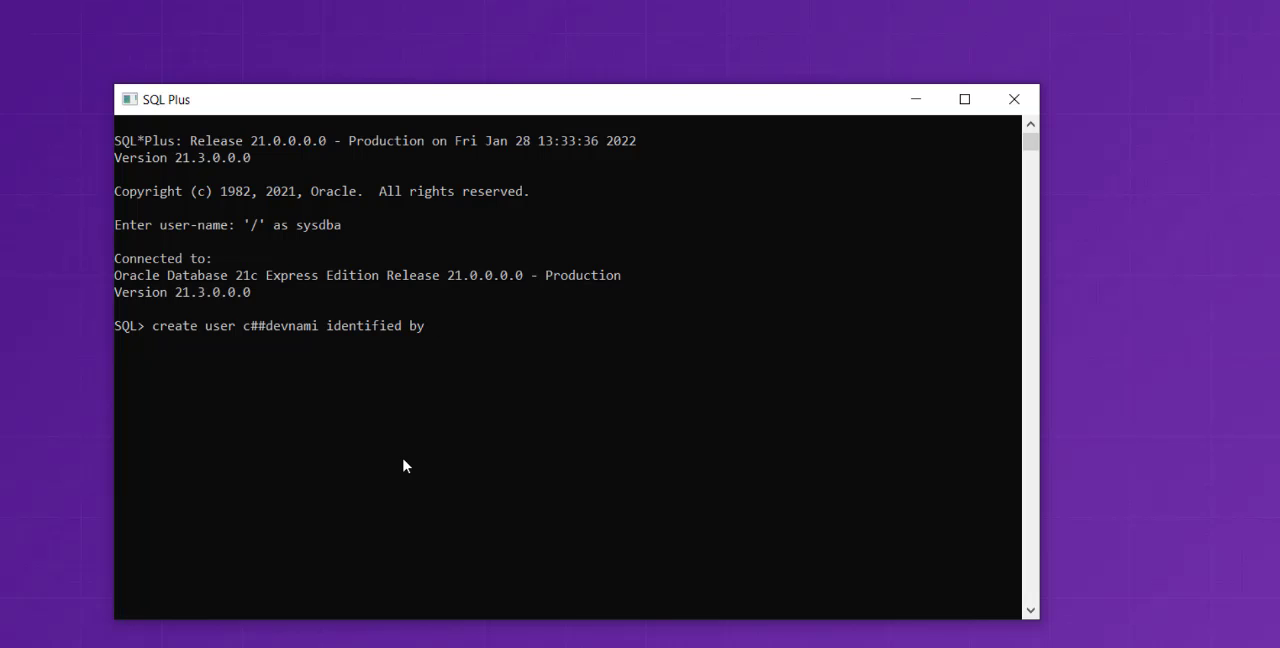
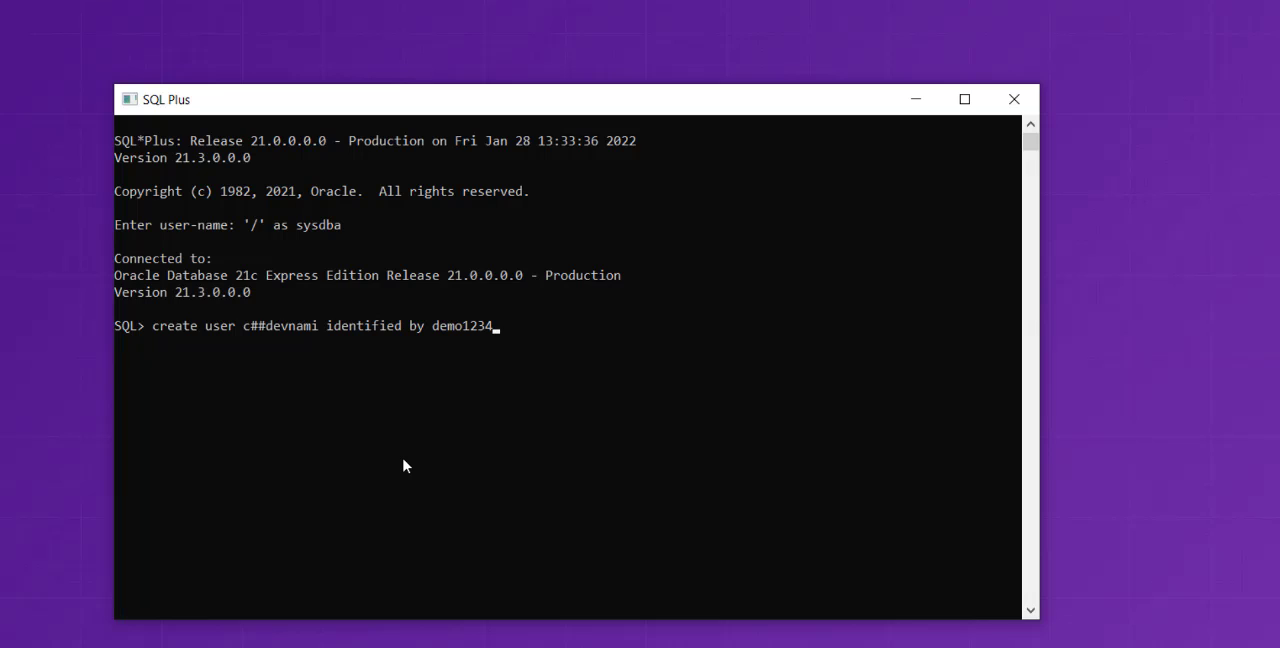
type(";")
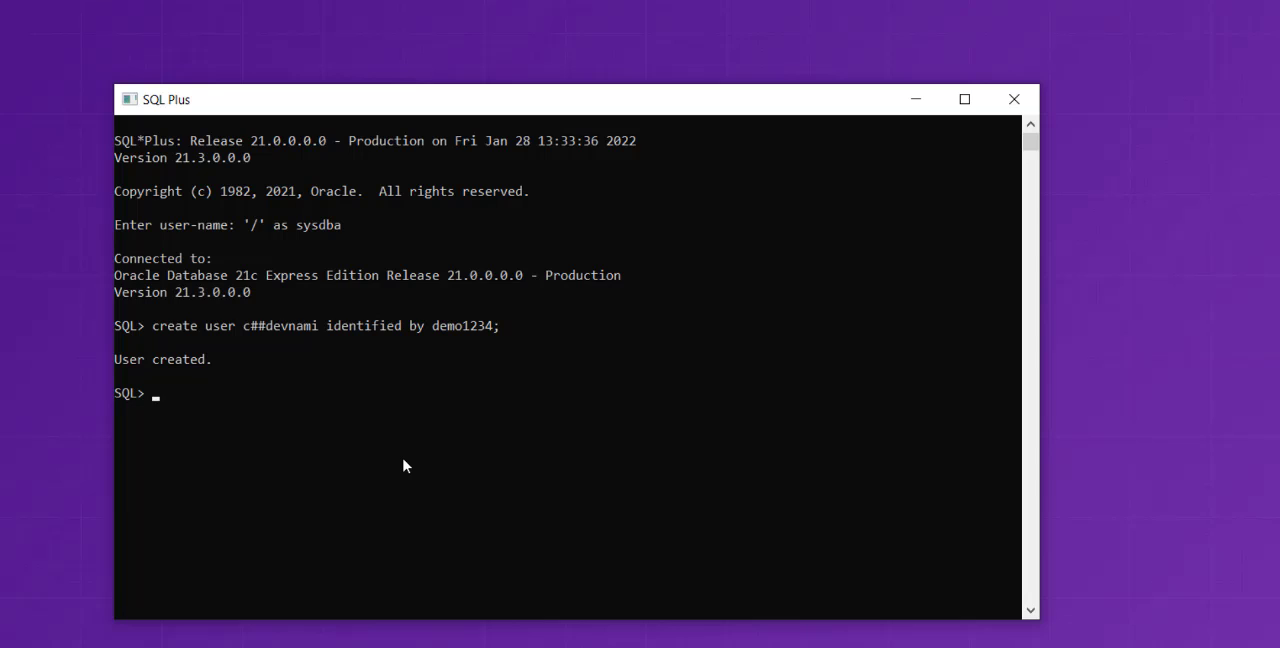
Grant unlimited tablespace to c##devnami.
type("grant un")
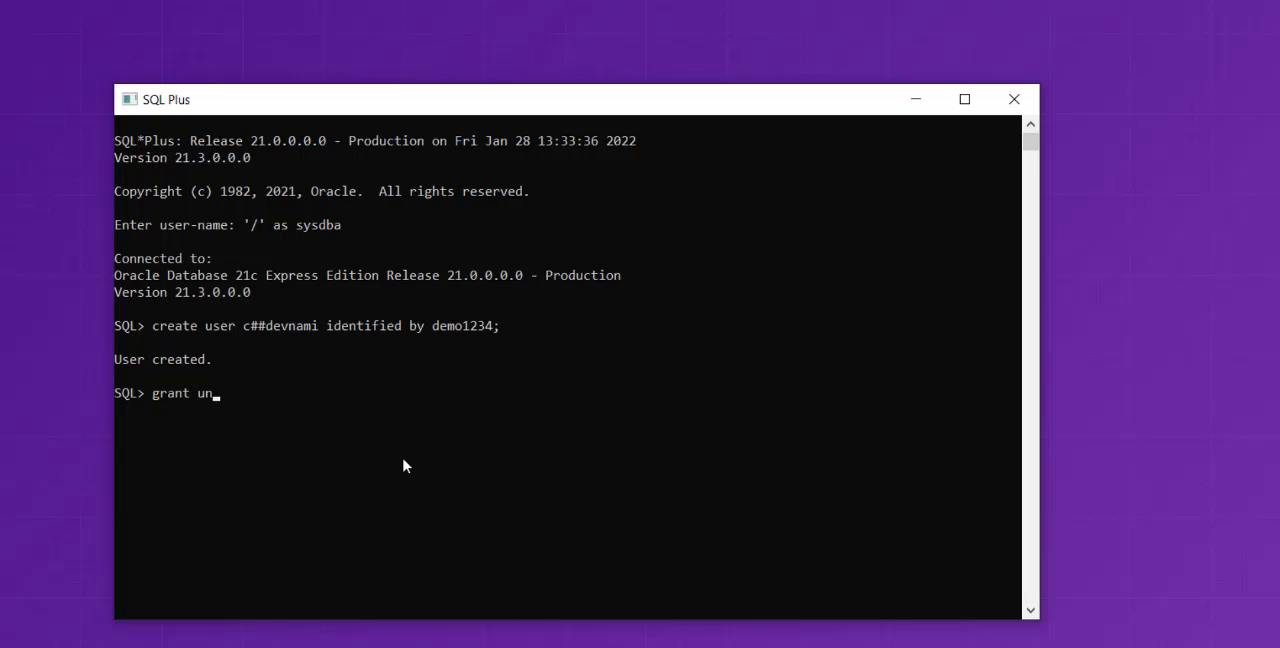
type("limited")
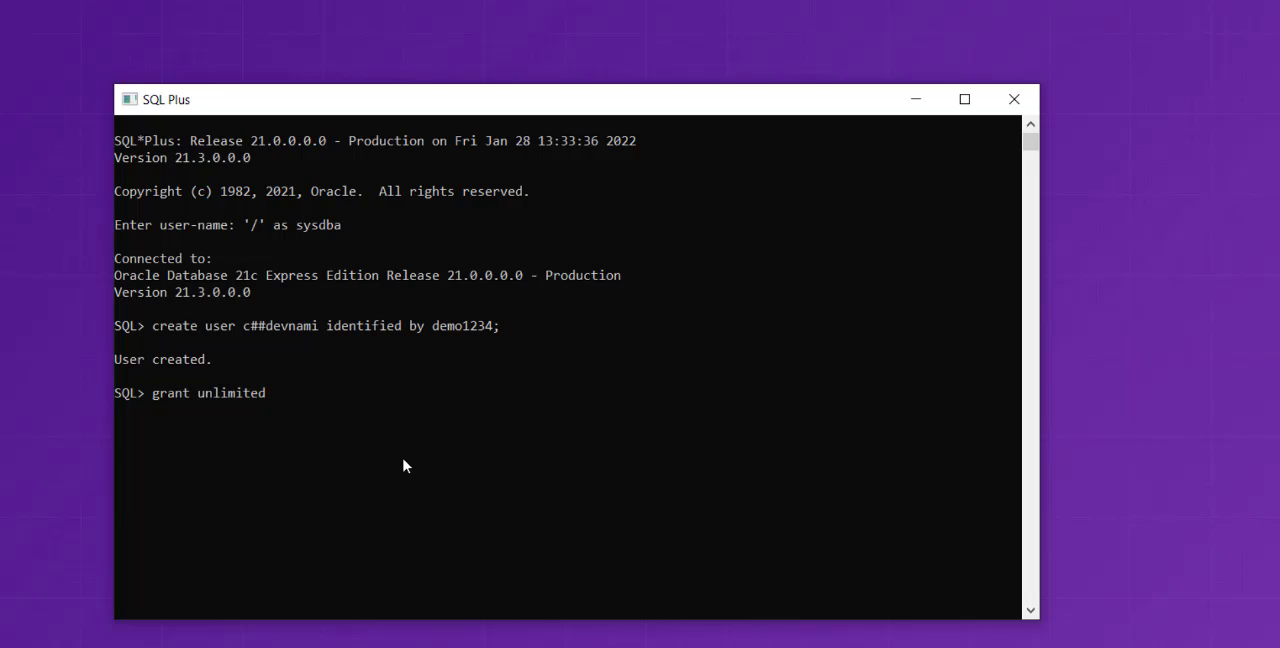
type("tables")
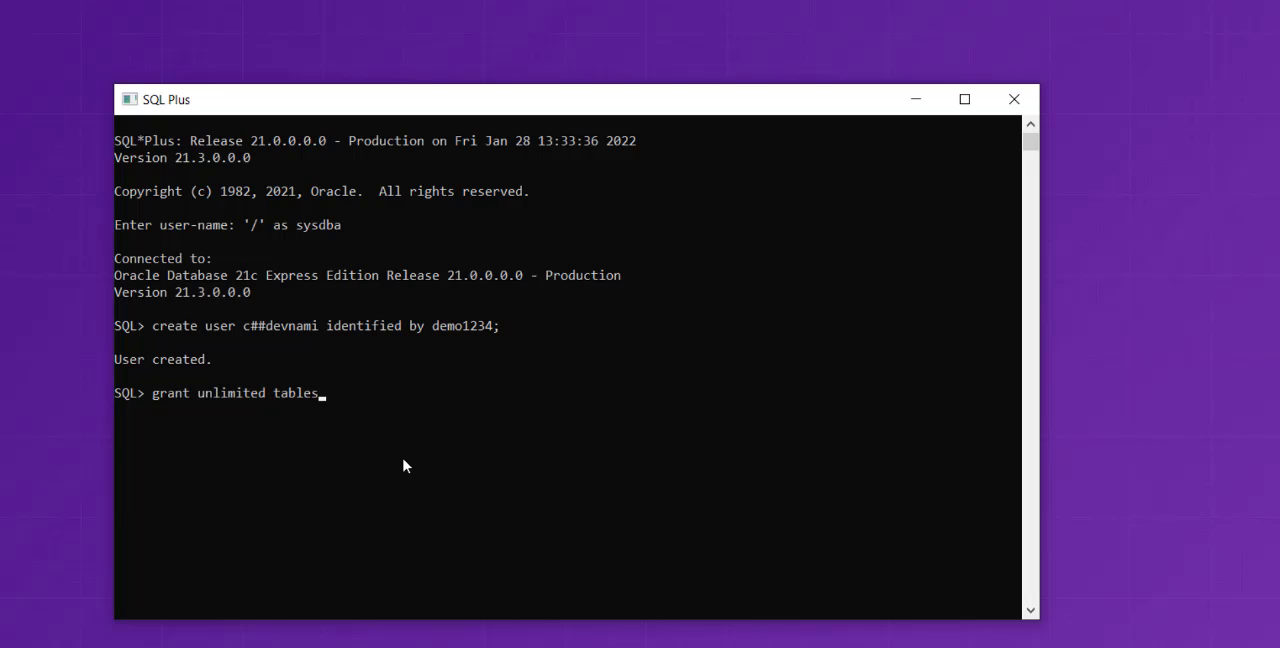
type("pace")
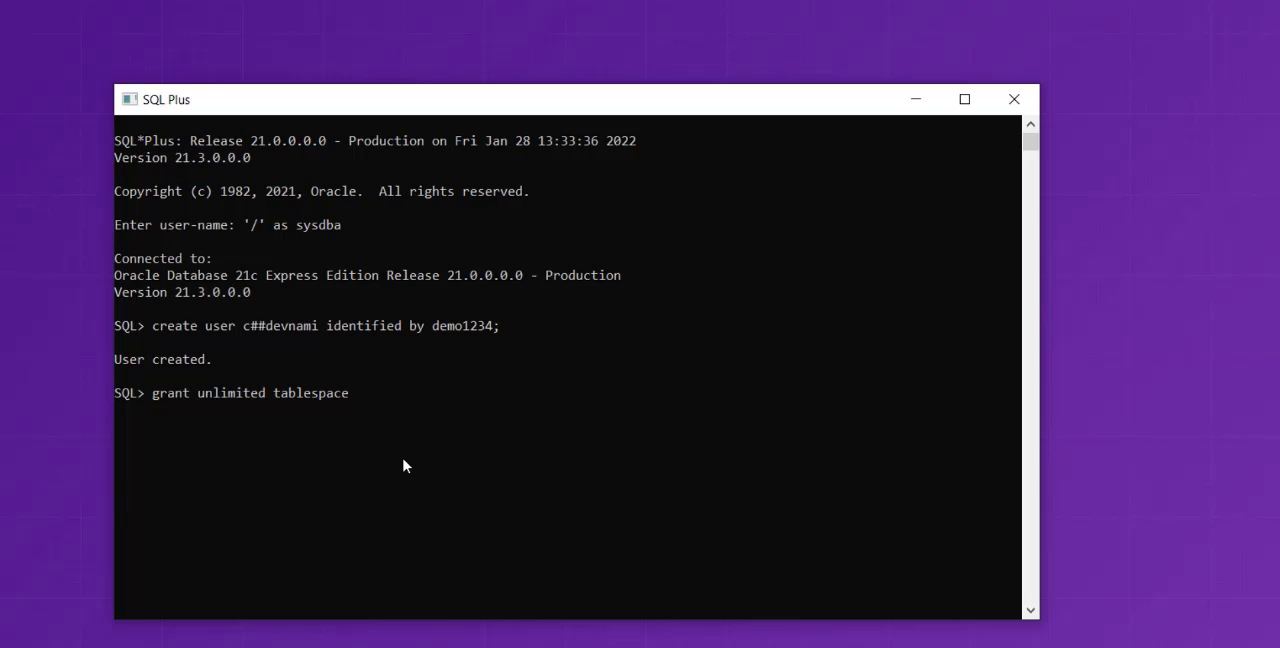
type("to")
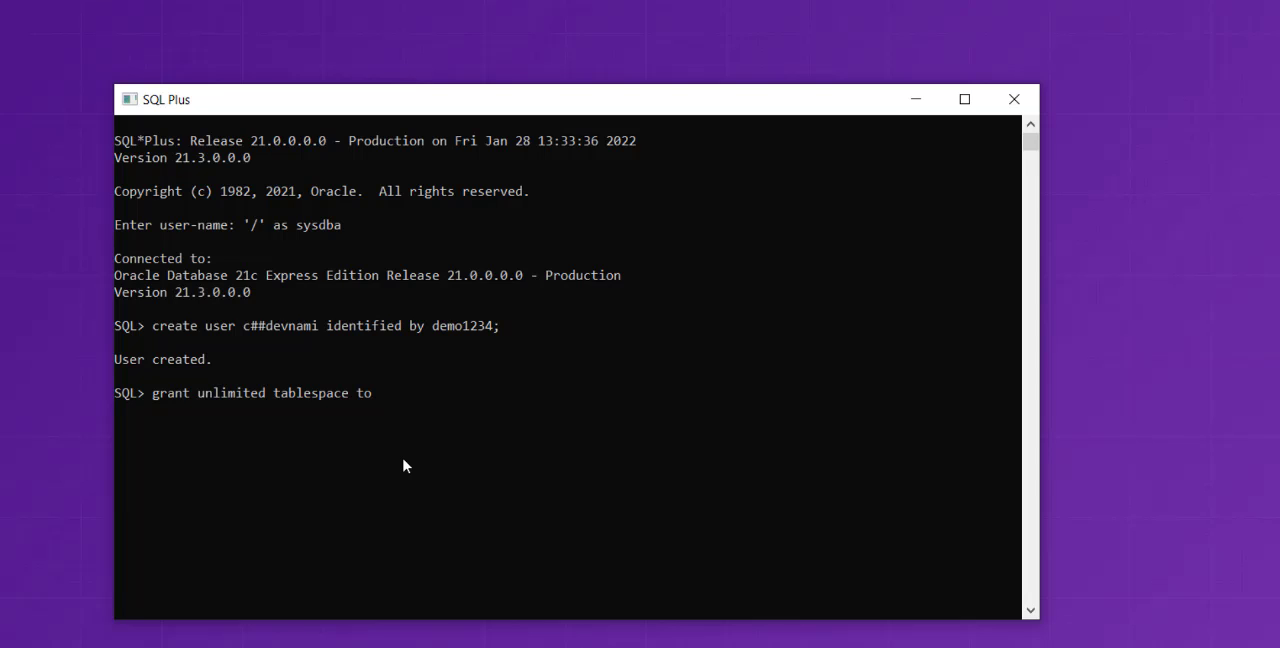
type("c#")
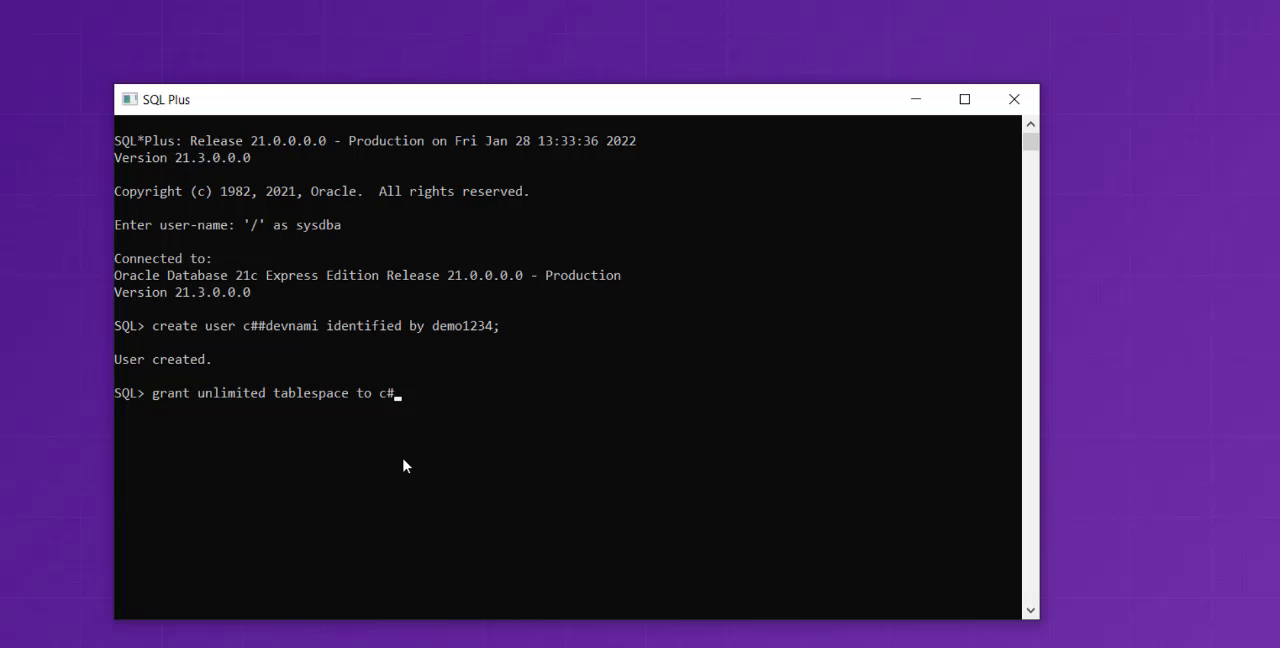
type("#devnam")
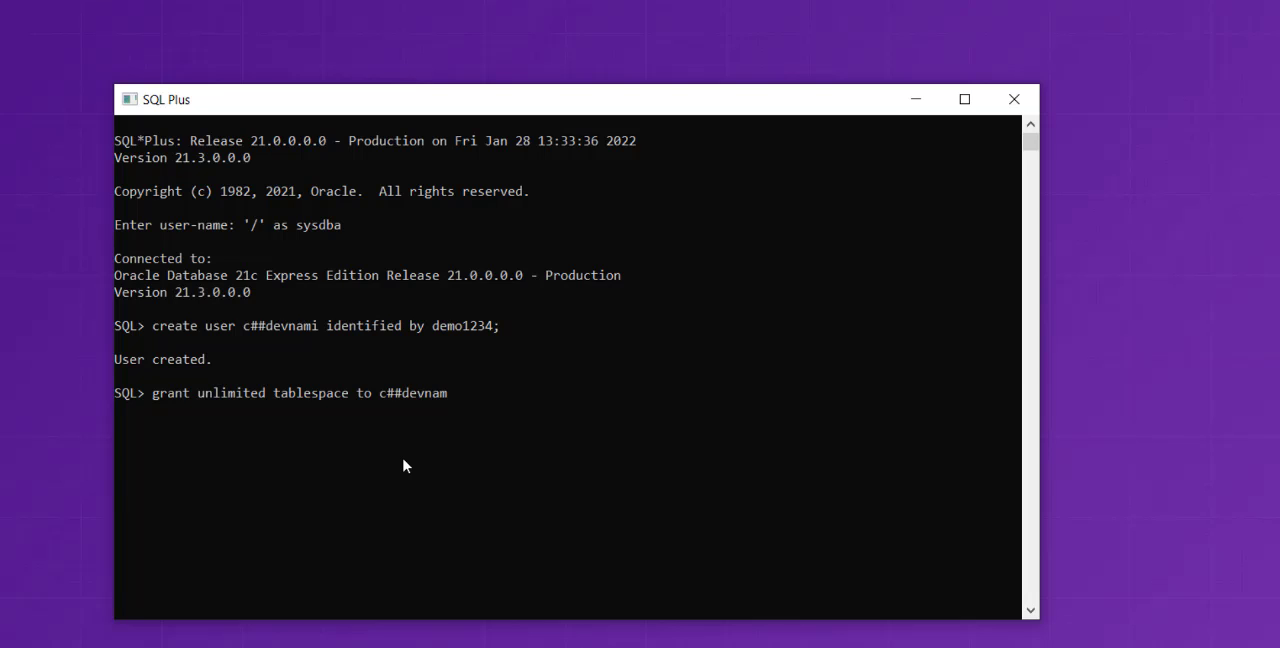
type("i")
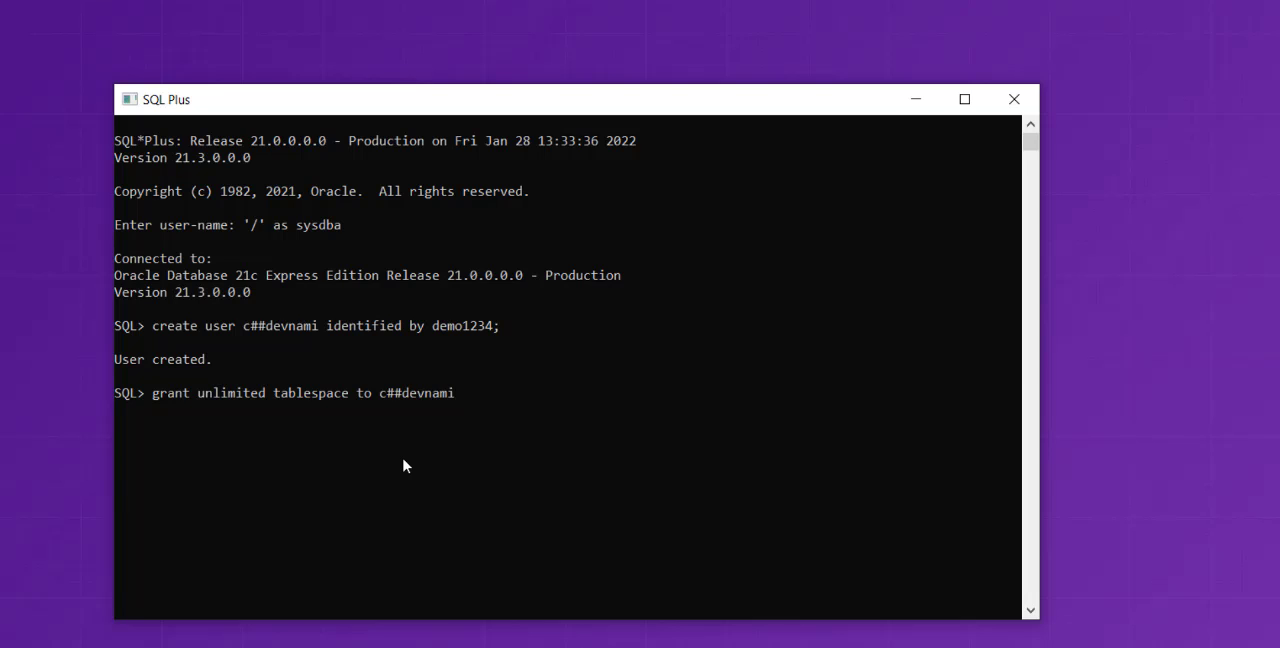
type(";")
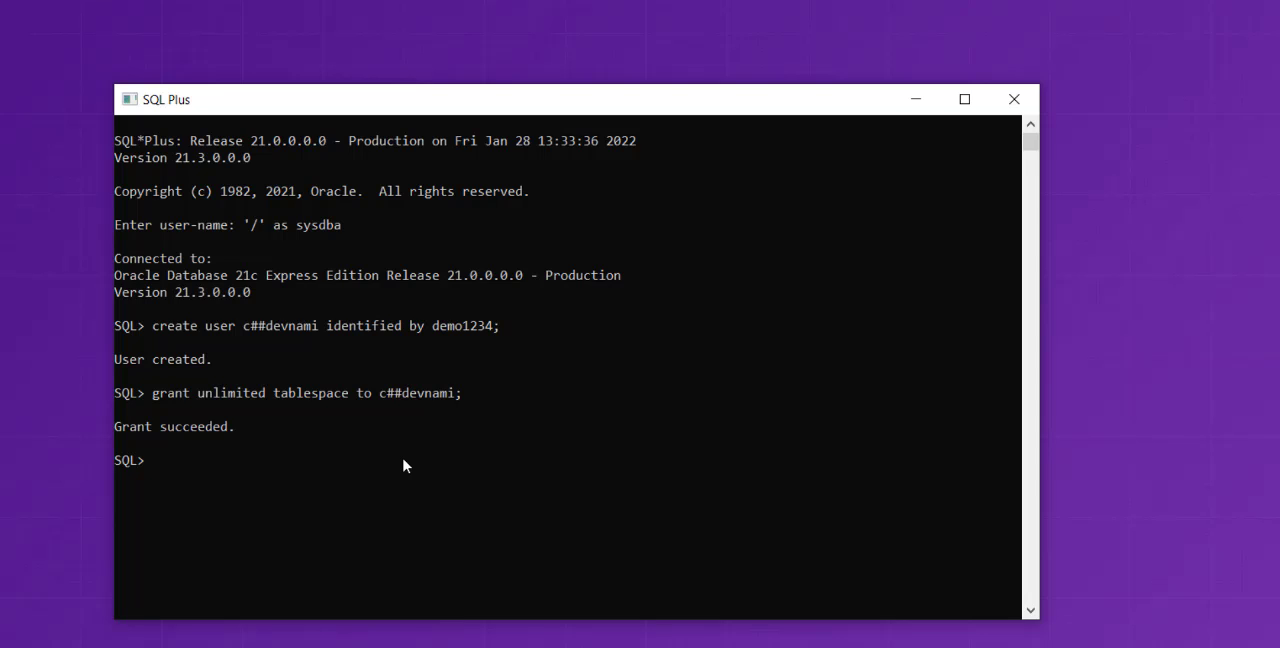
Grant the resource, connect and dba roles to c##devnami.
type("grant")
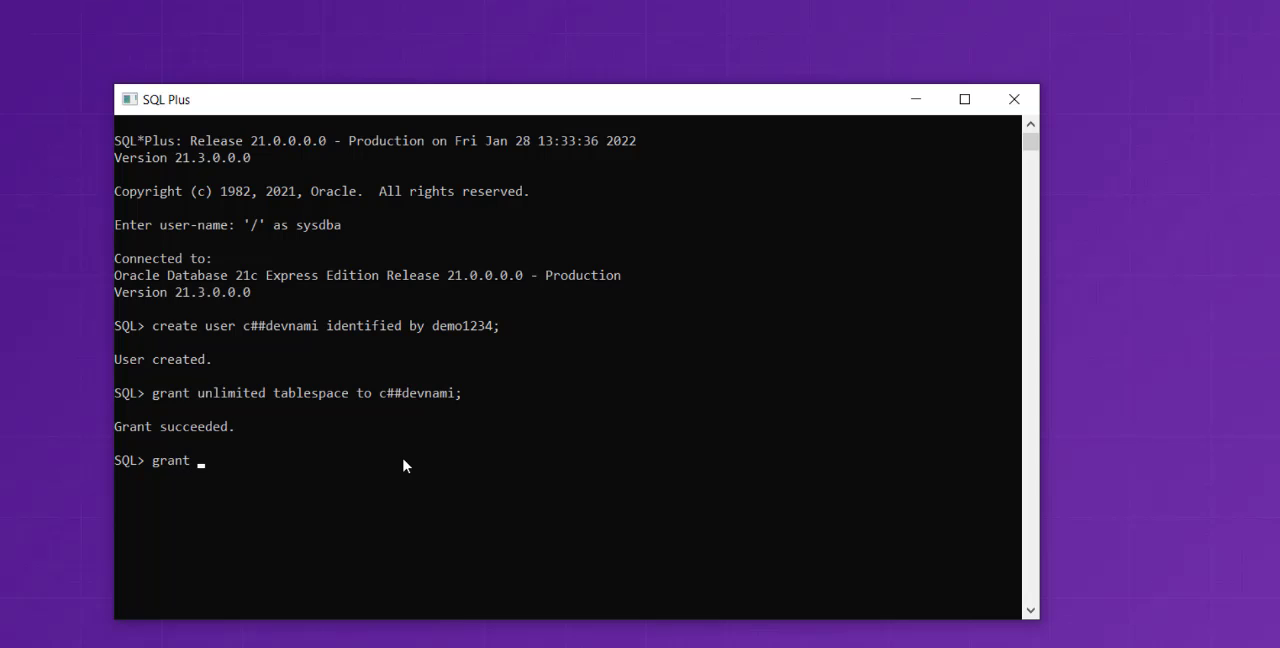
type("resource")
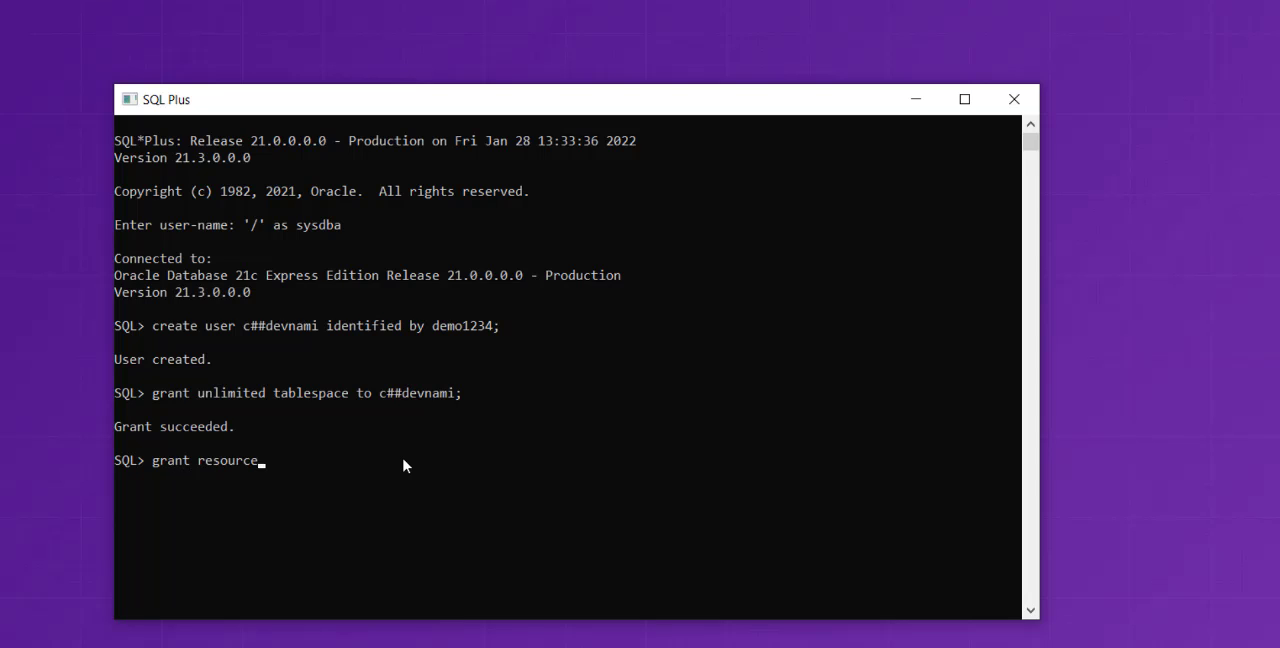
type(",con")
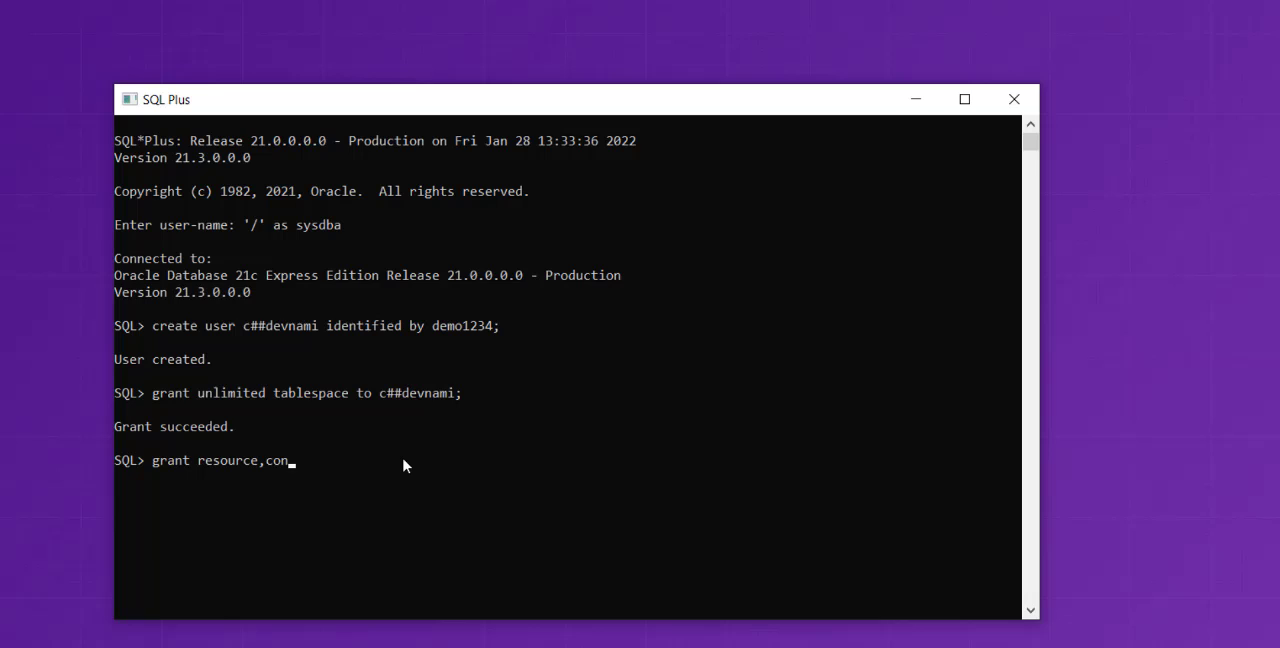
type("nect,")
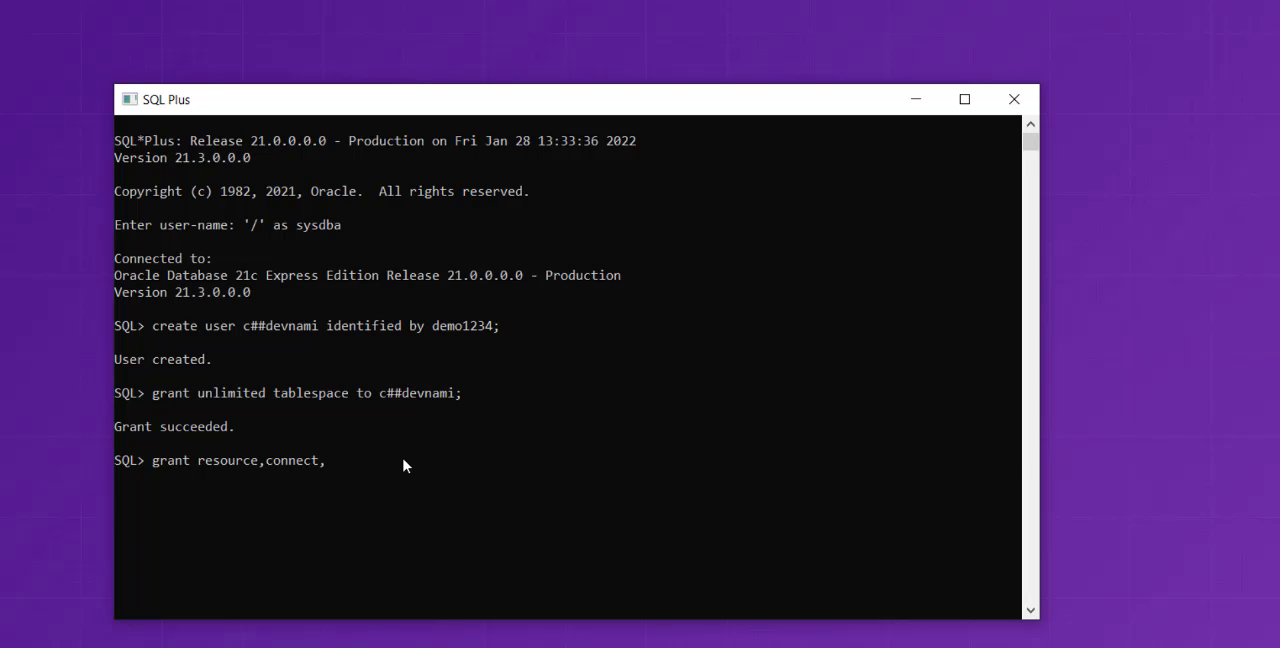
type("dba to")
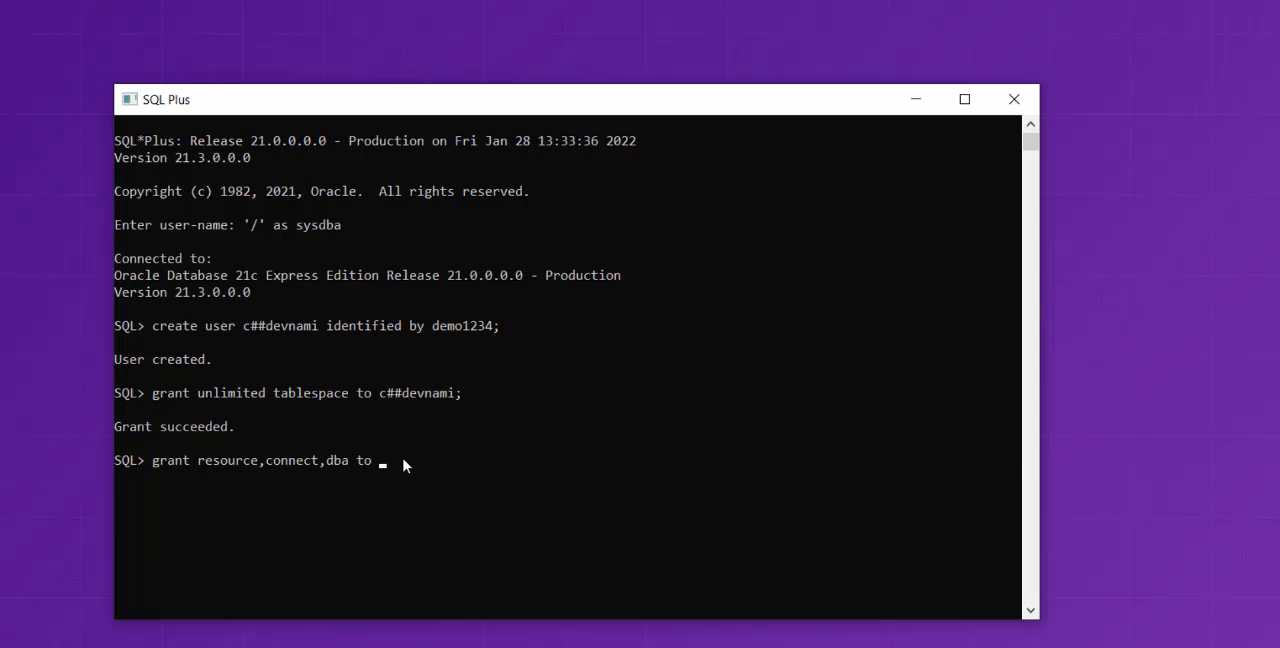
type("c##")
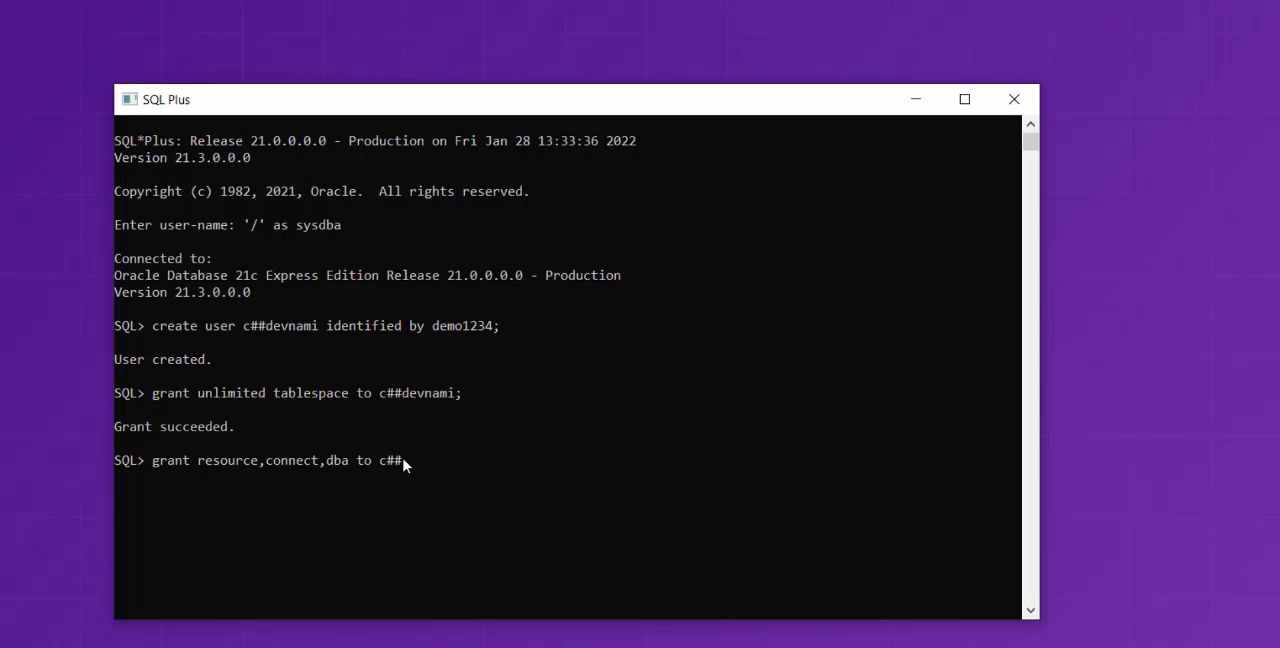
type("devna")
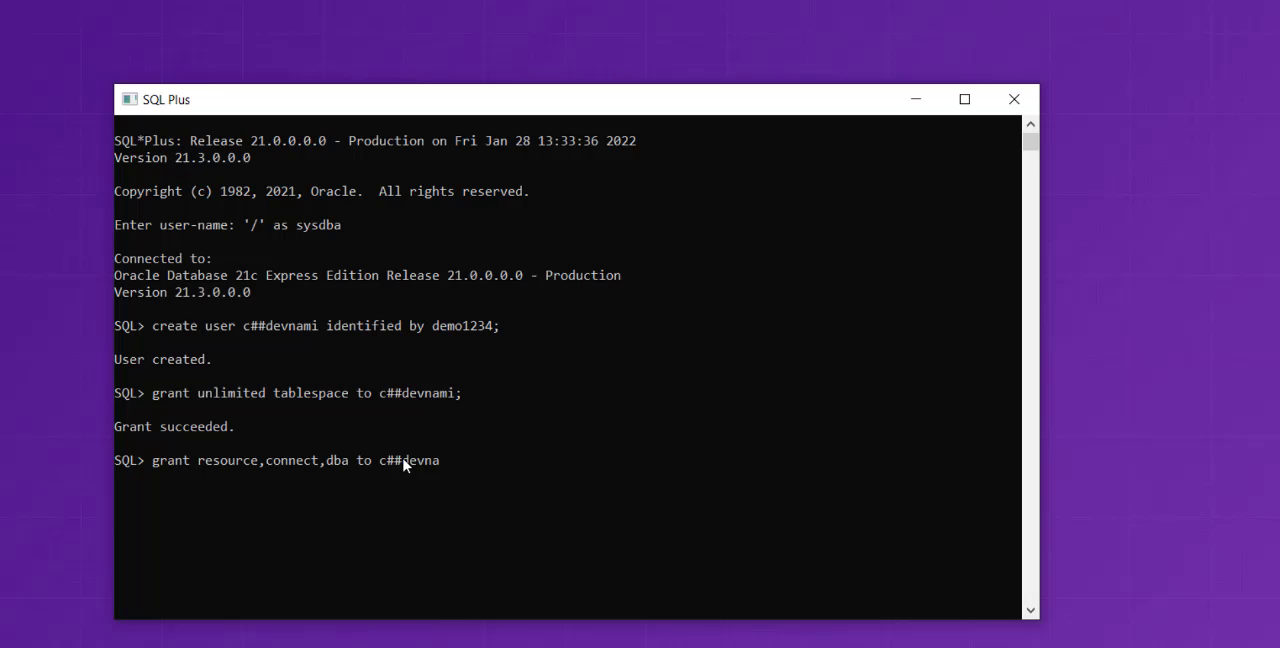
type("mi")
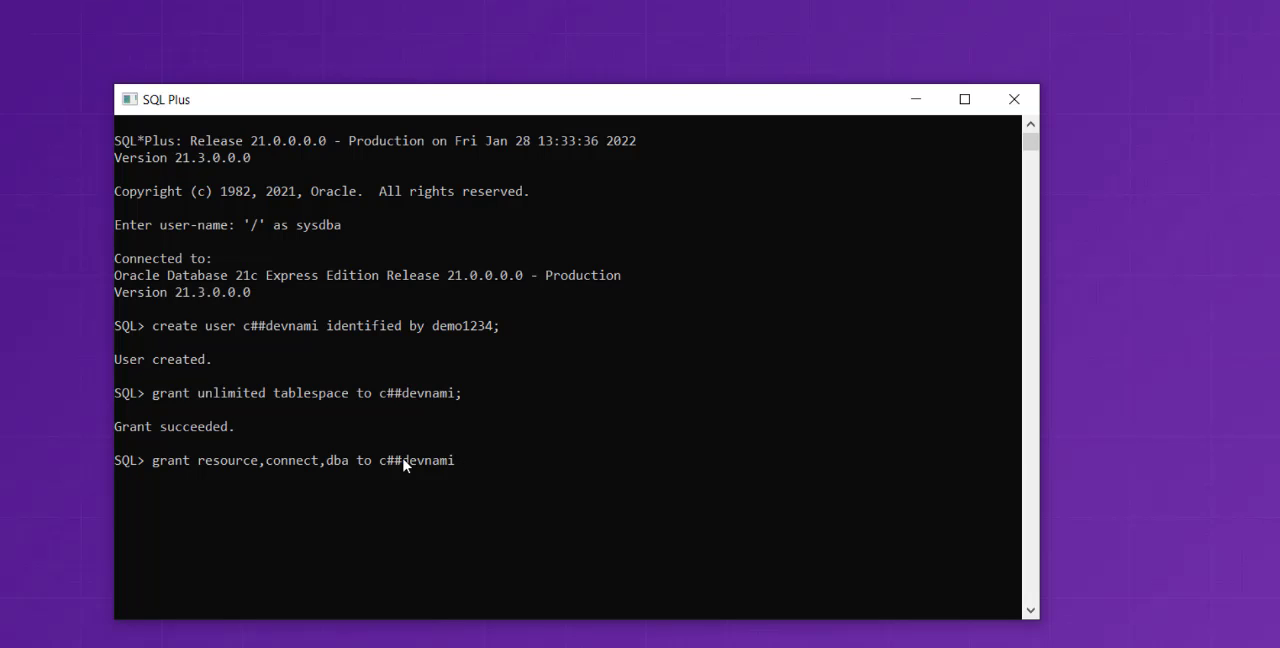
type(";")
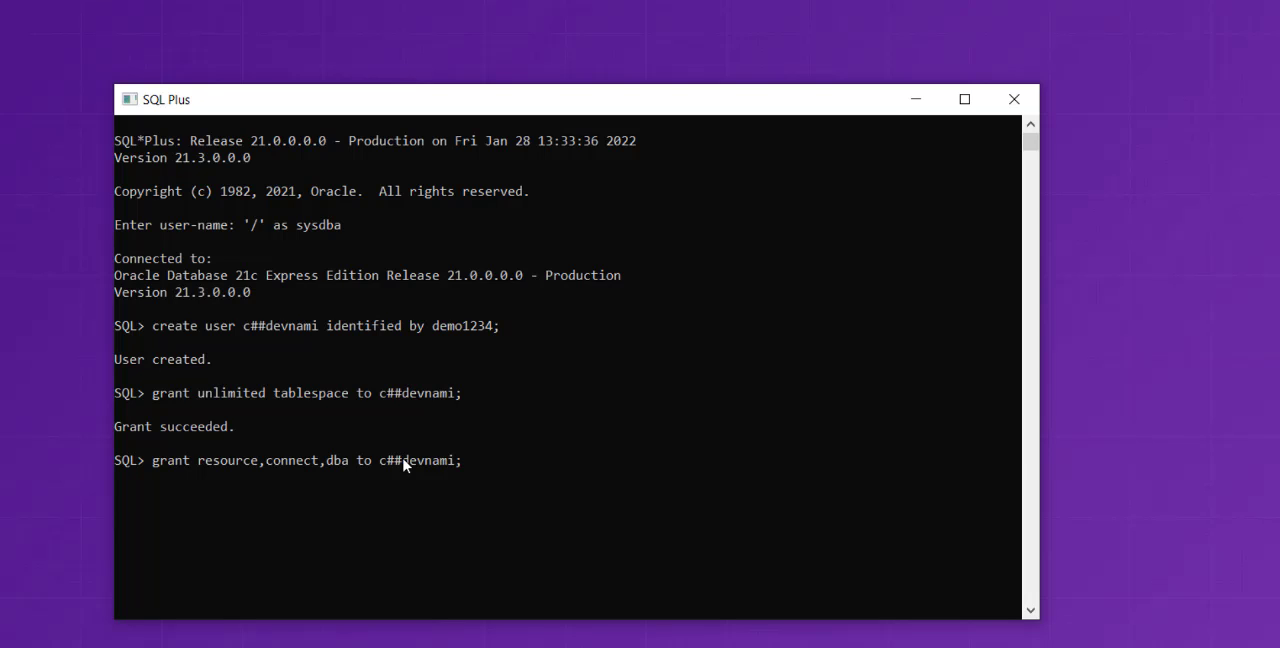
key("enter")
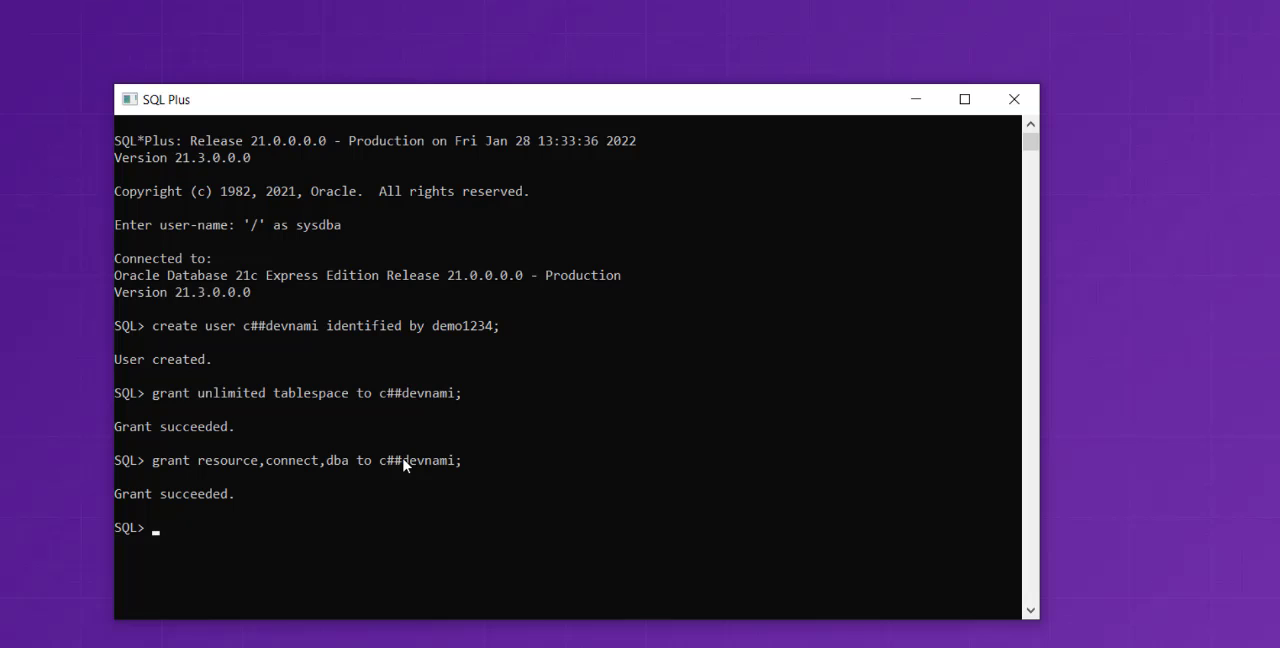